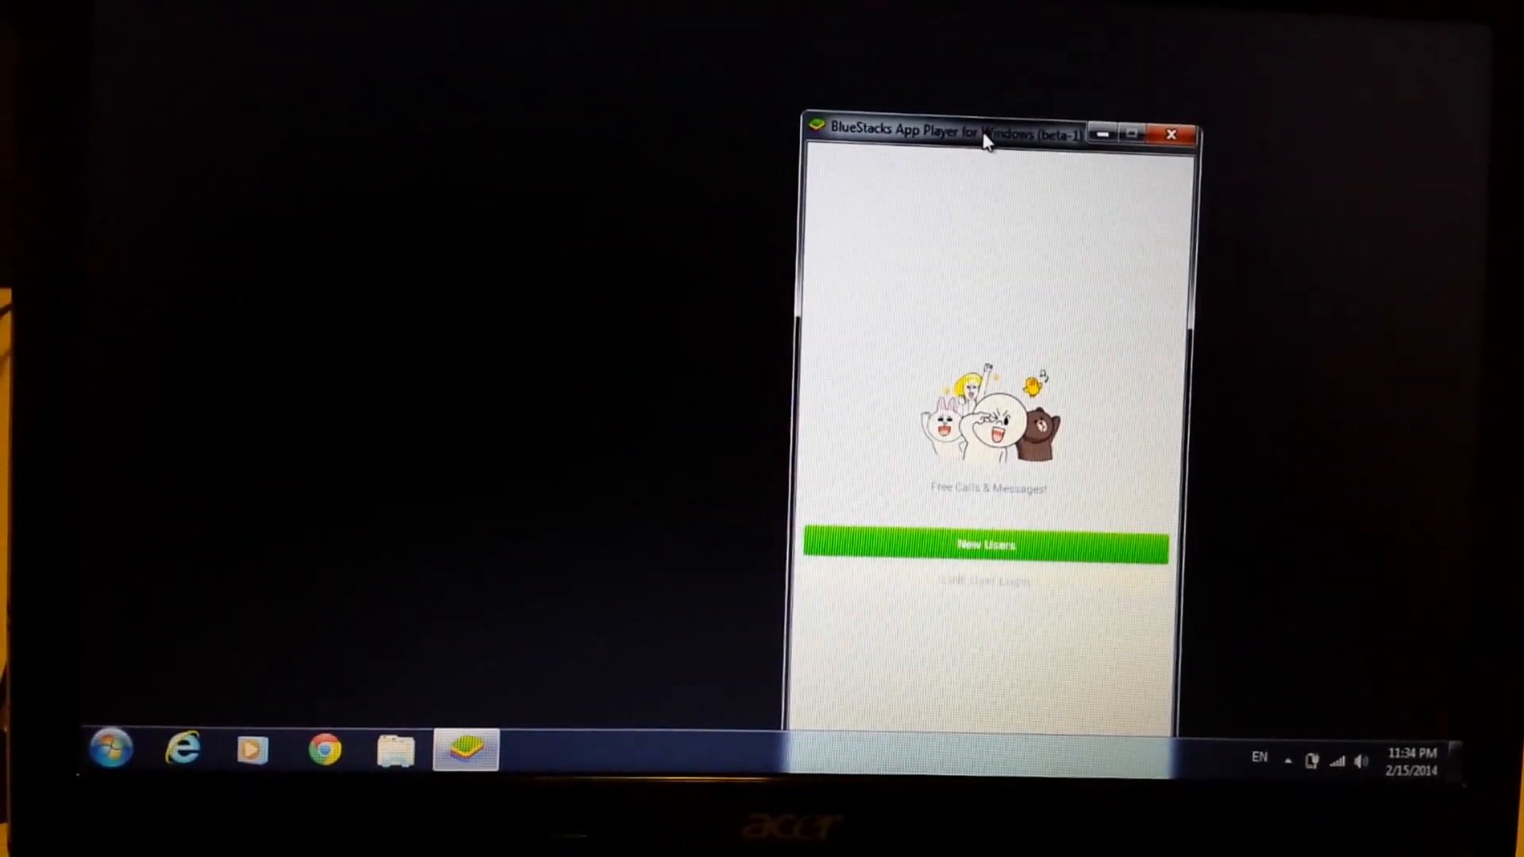
# - Download the BlueStacks installer for Windows from bluestacks.com
pyautogui.moveTo(971, 133); pyautogui.dragTo(759, 66)
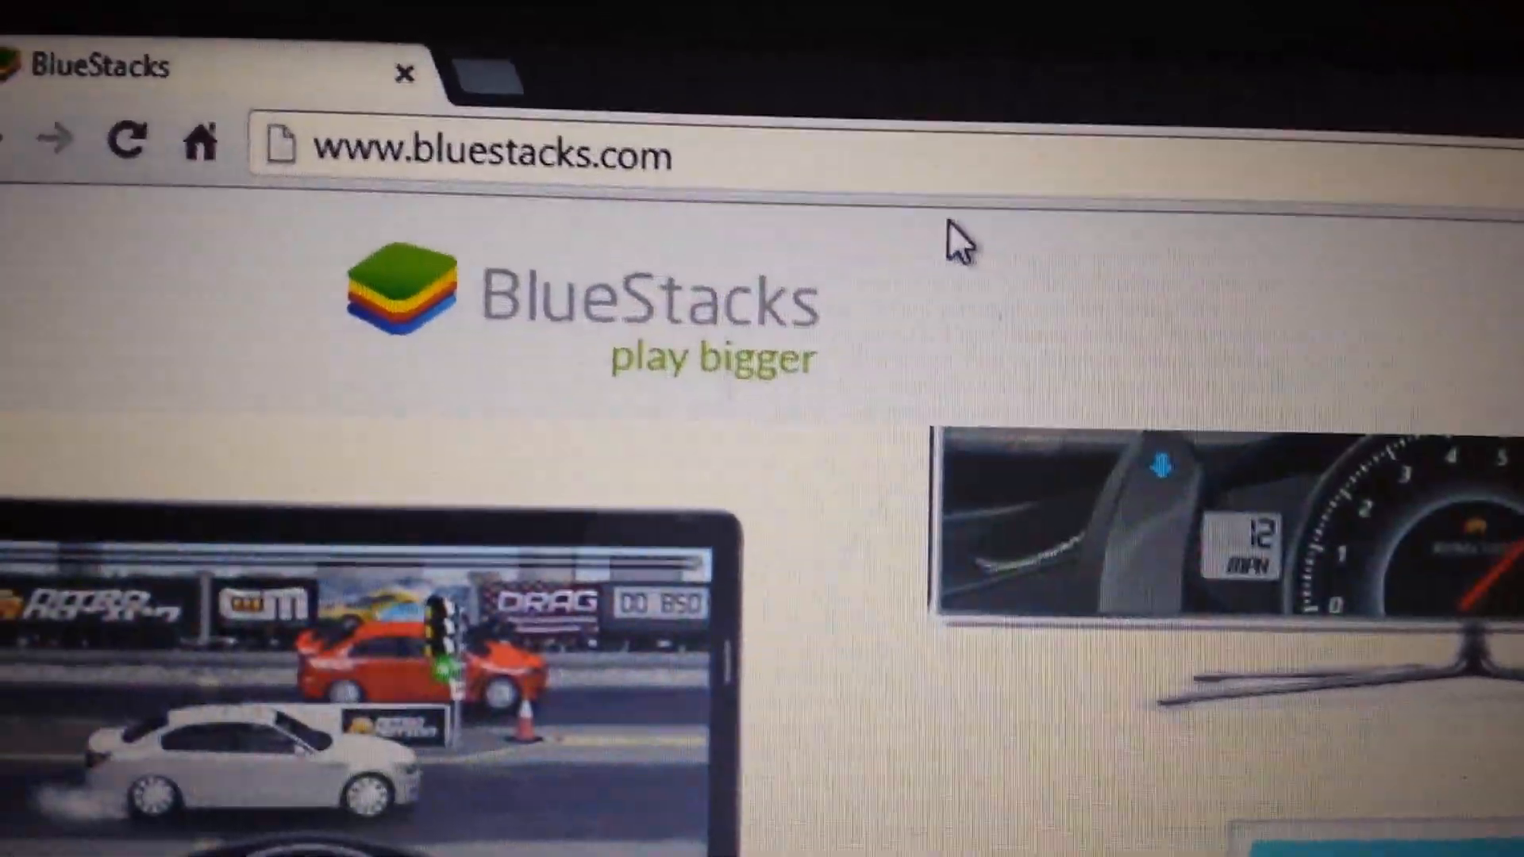
pyautogui.scroll(-3)
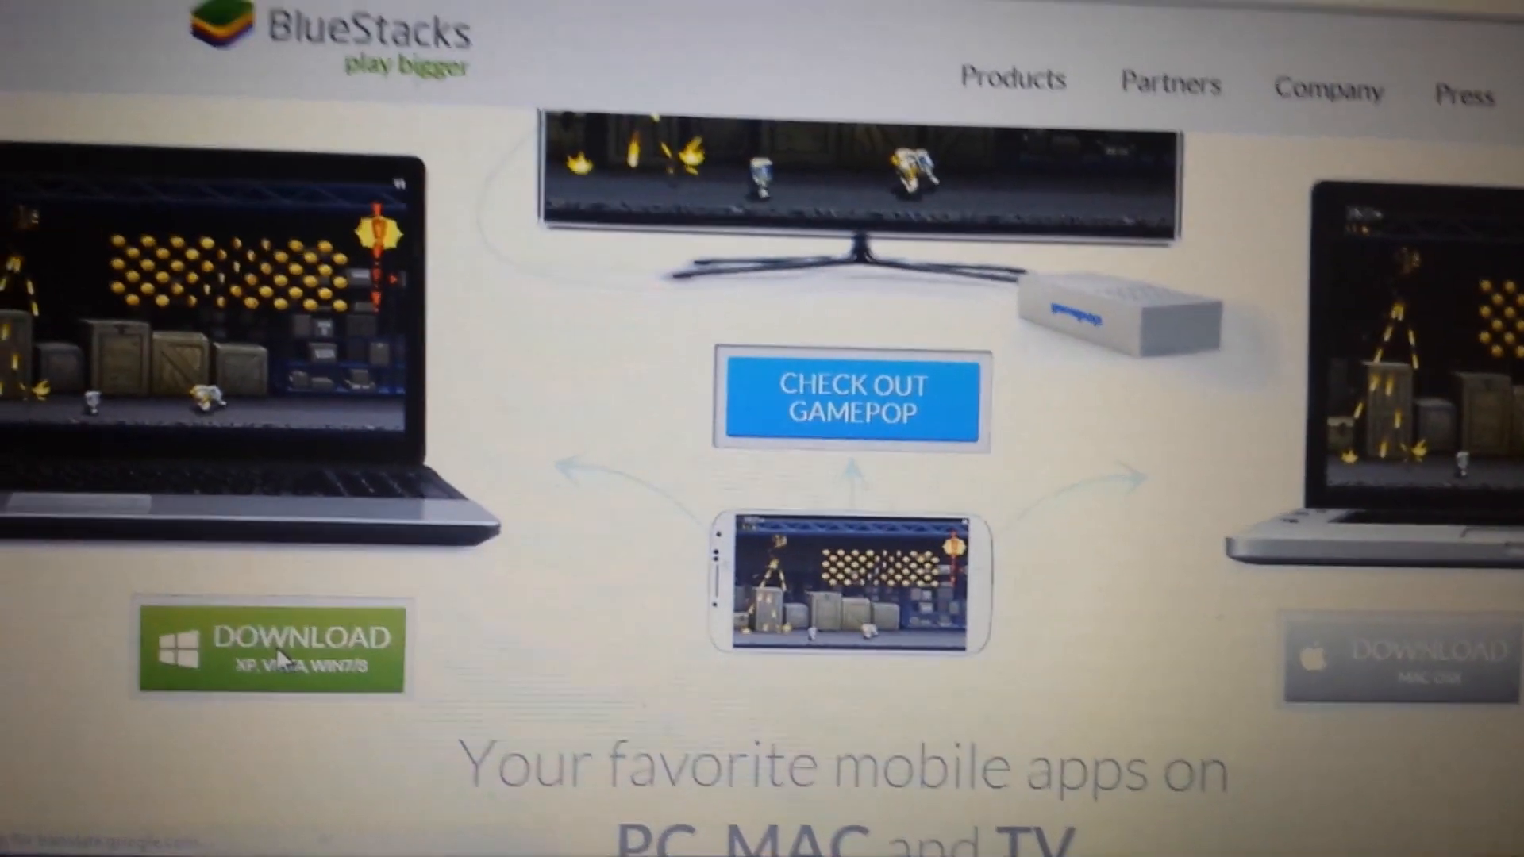
pyautogui.click(274, 647)
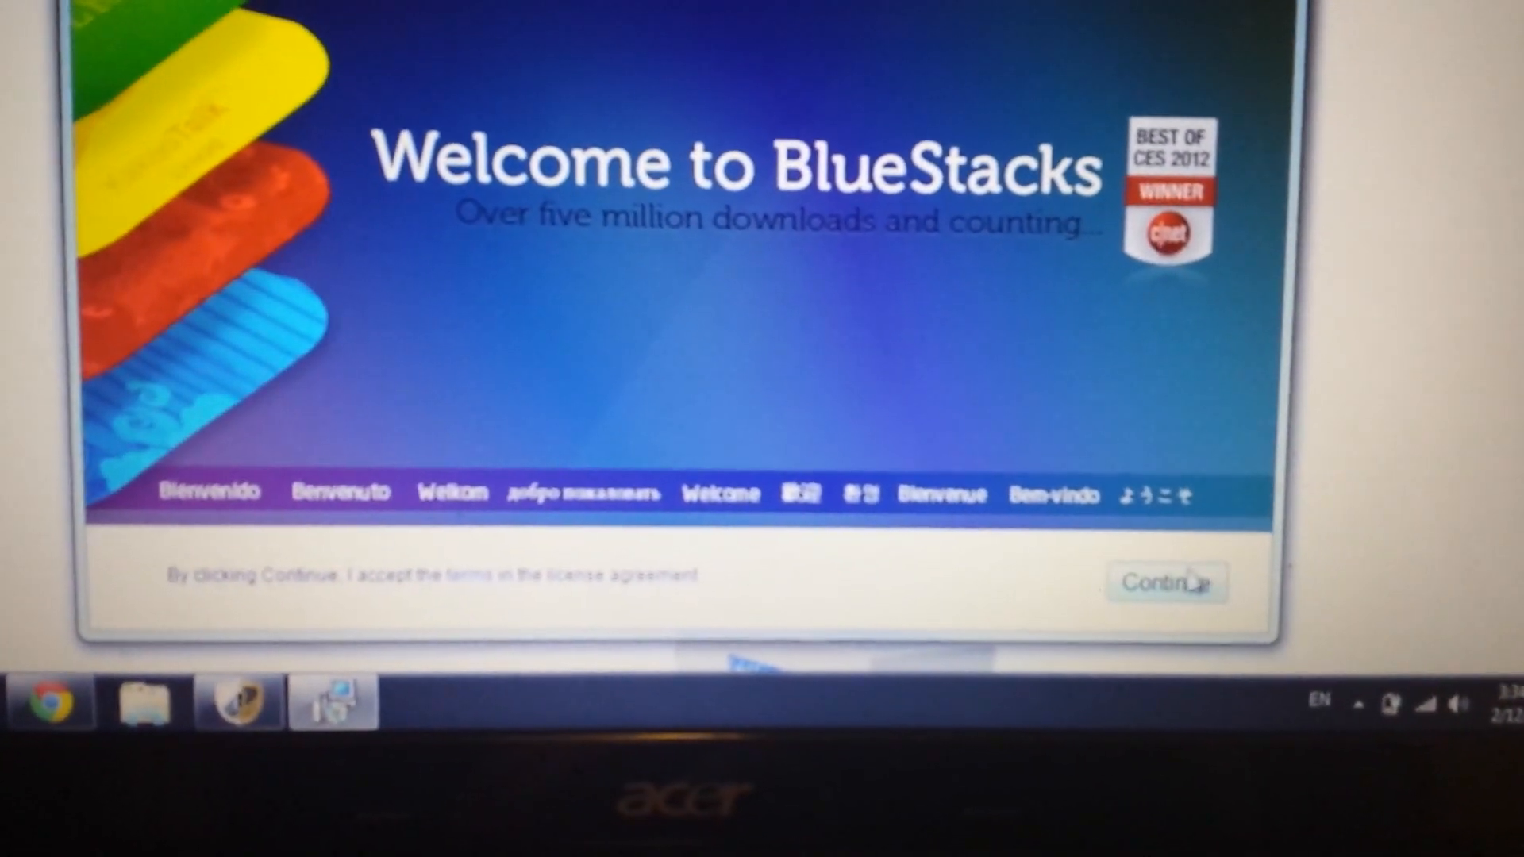
# - Accept the license, untick 'Subscribe to Spotlight', and install BlueStacks
pyautogui.click(1164, 582)
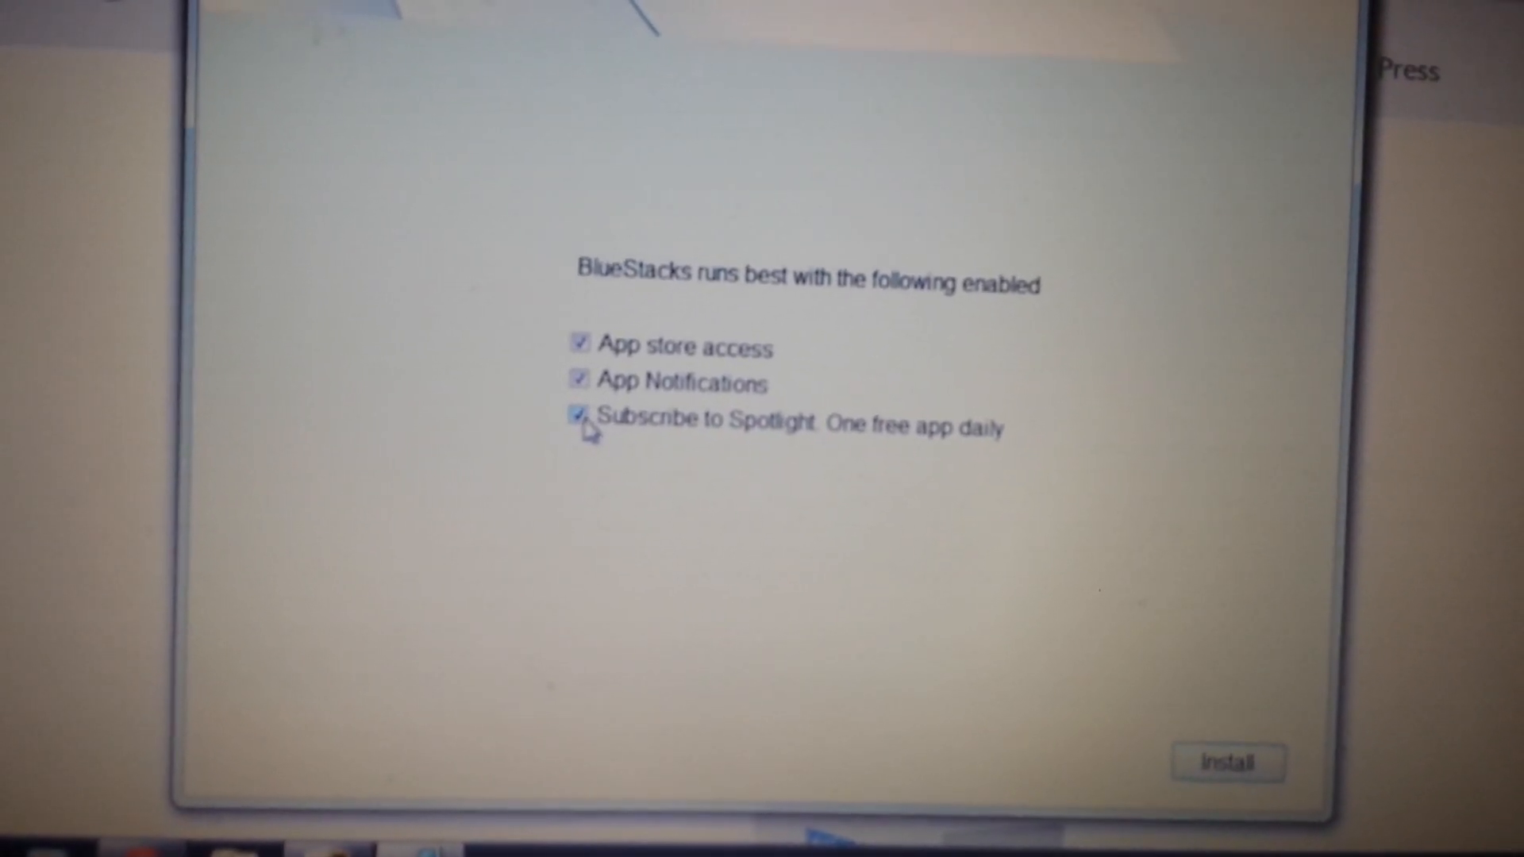
pyautogui.click(581, 416)
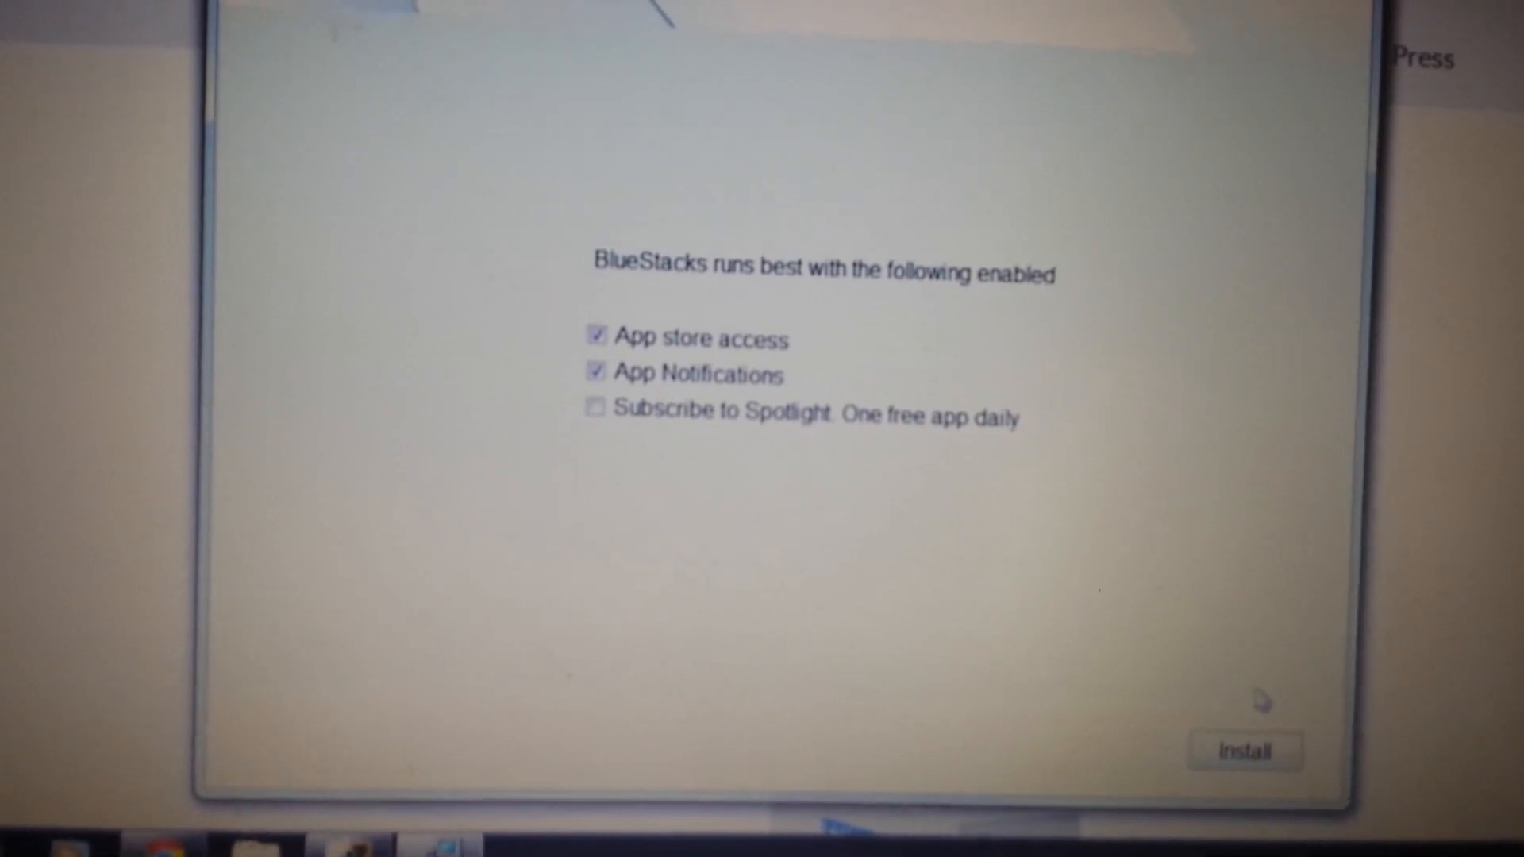
pyautogui.click(1245, 750)
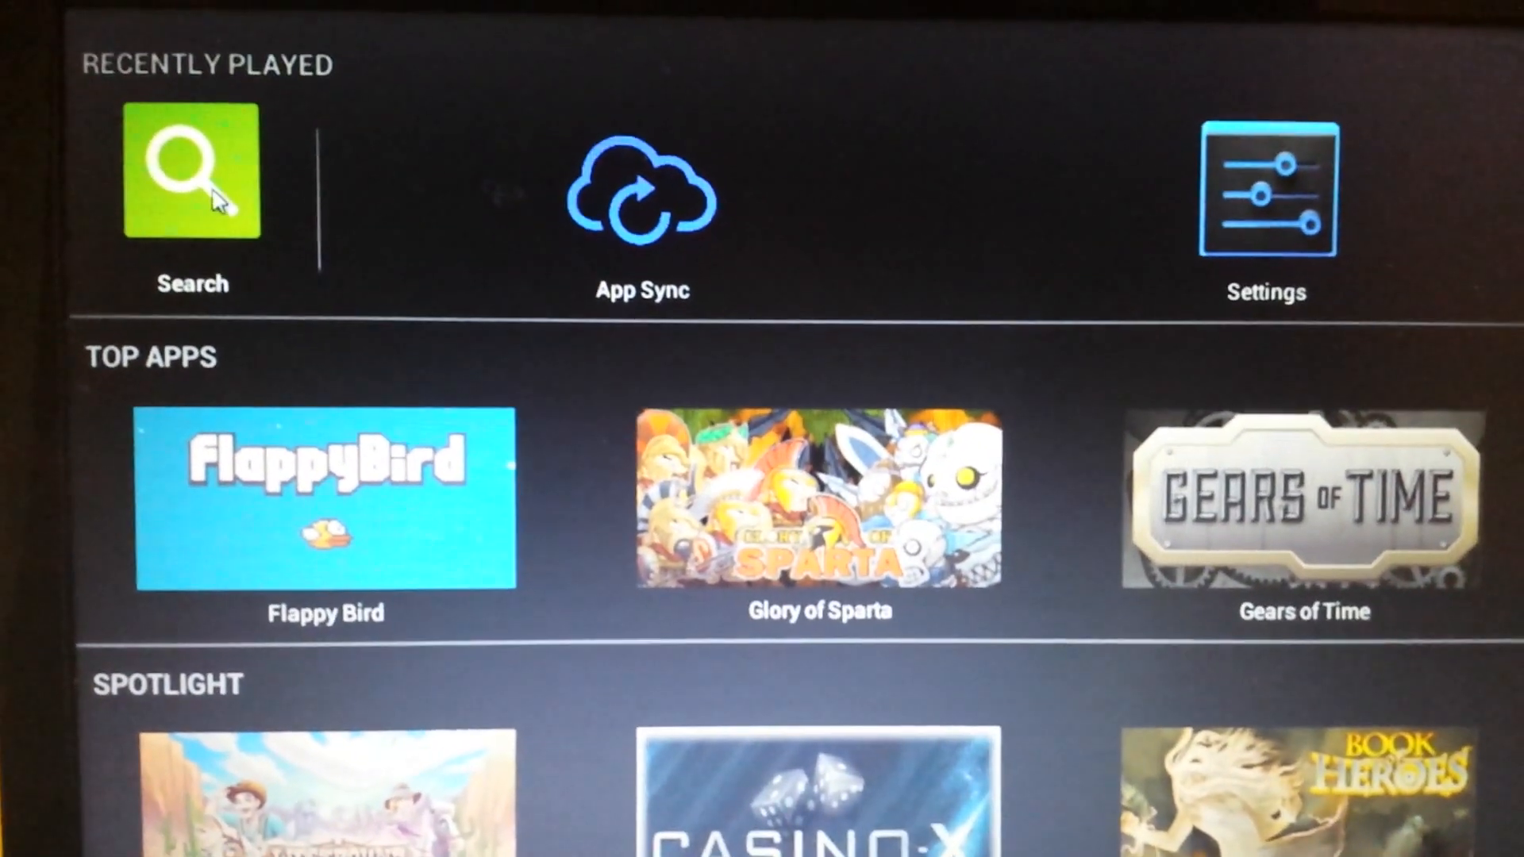
# - Search Google Play for 'hgjgjh' and accept the Market Not Found offer to fetch a recipe
pyautogui.click(192, 184)
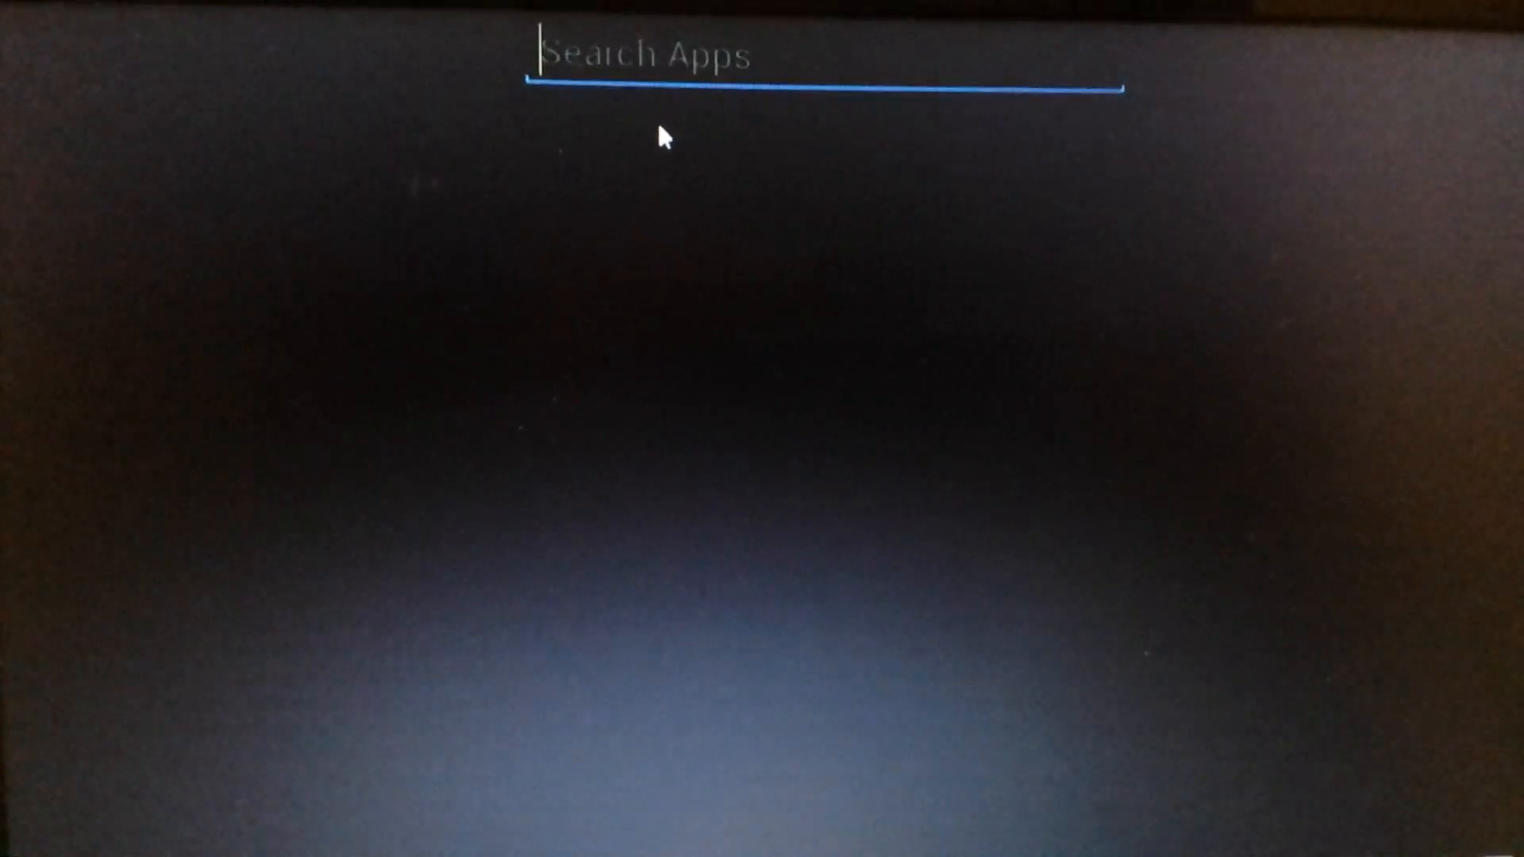
pyautogui.write('hgjgjh')
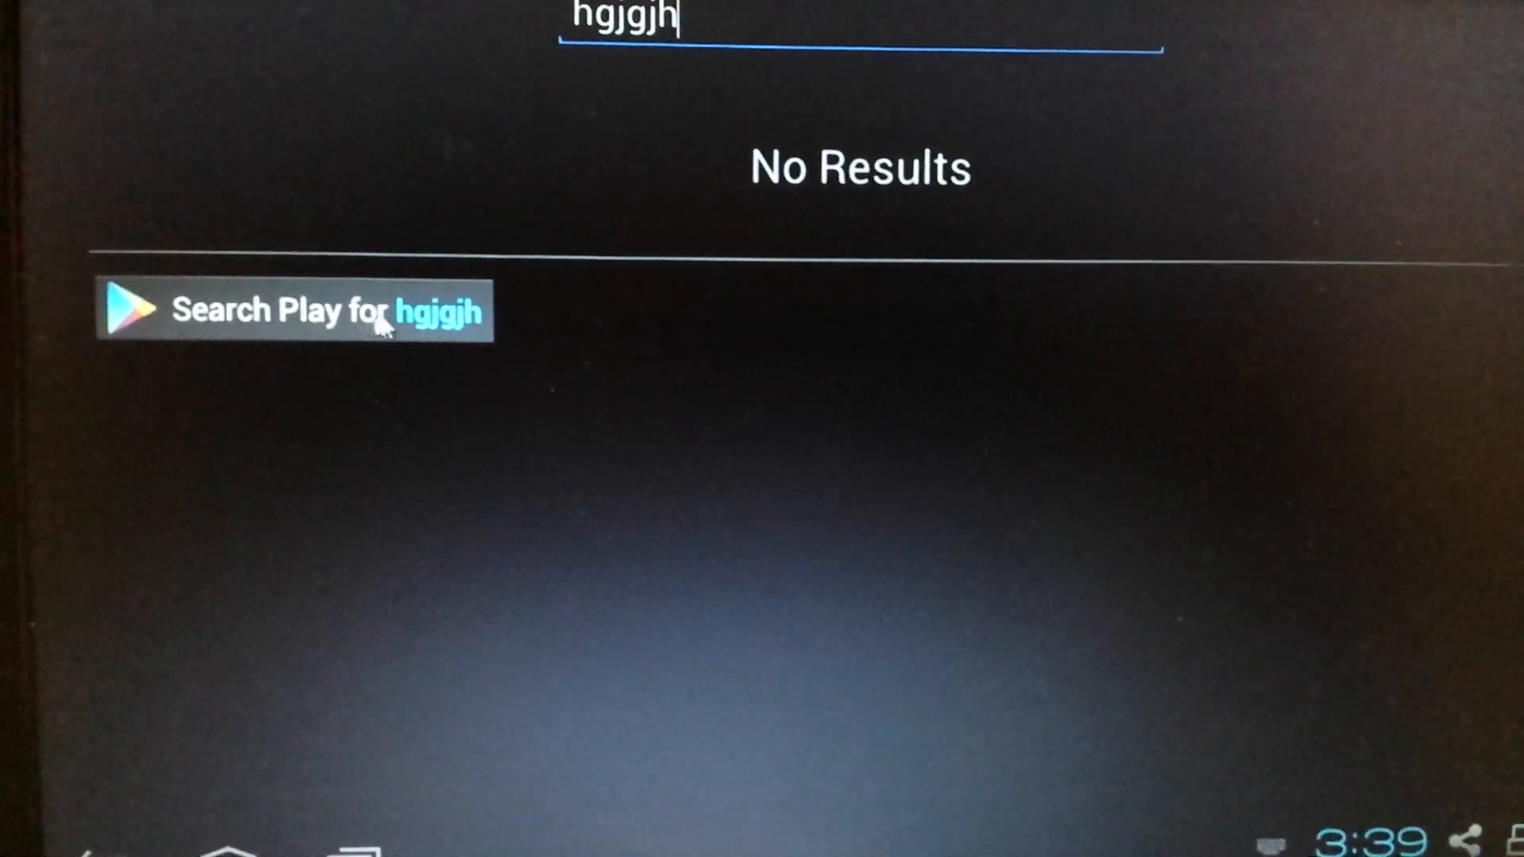
pyautogui.click(292, 310)
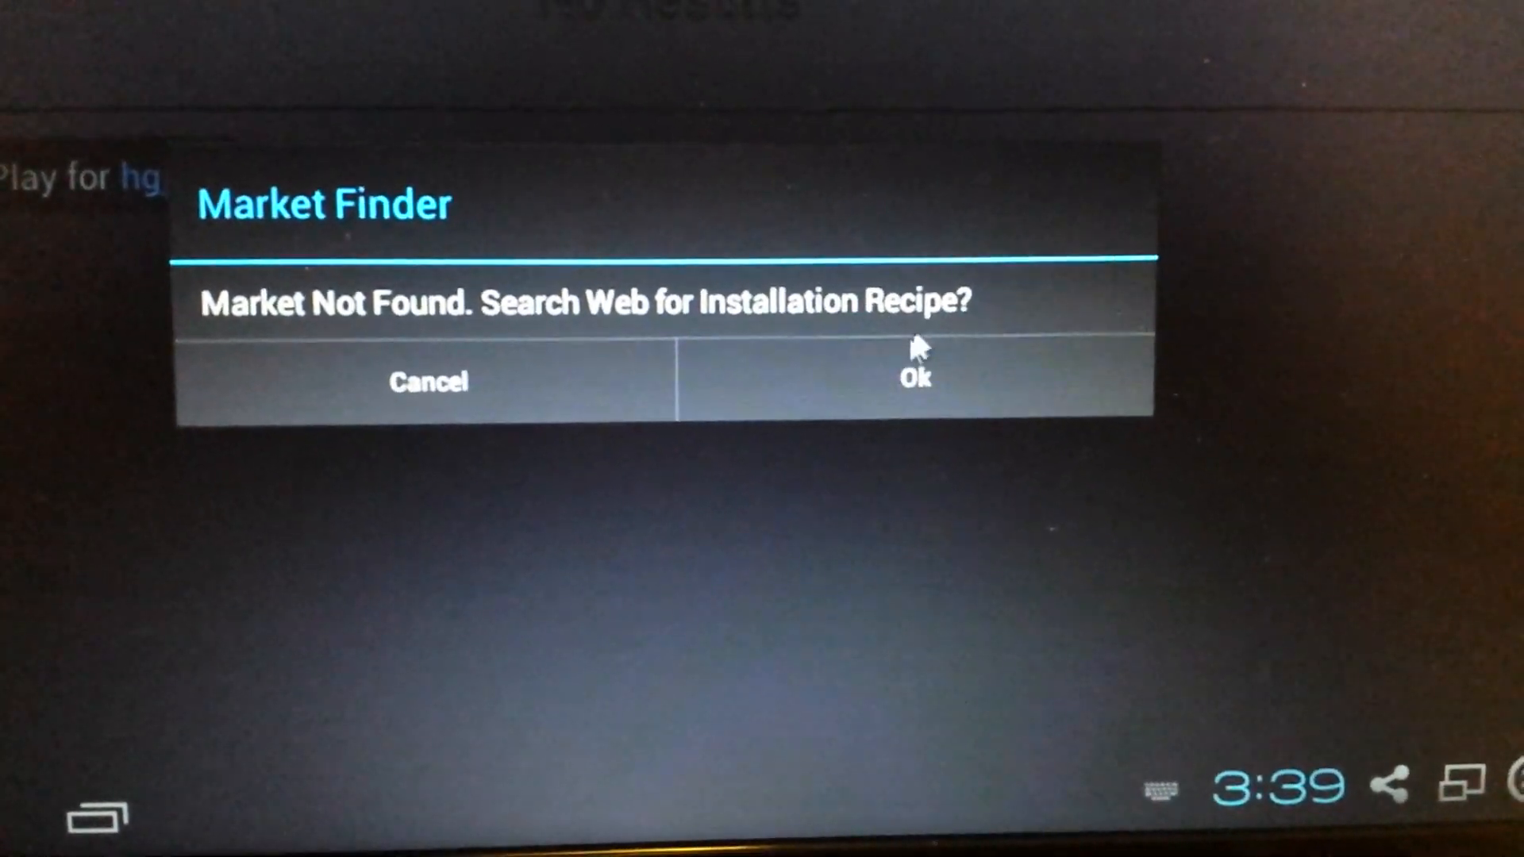
pyautogui.click(914, 372)
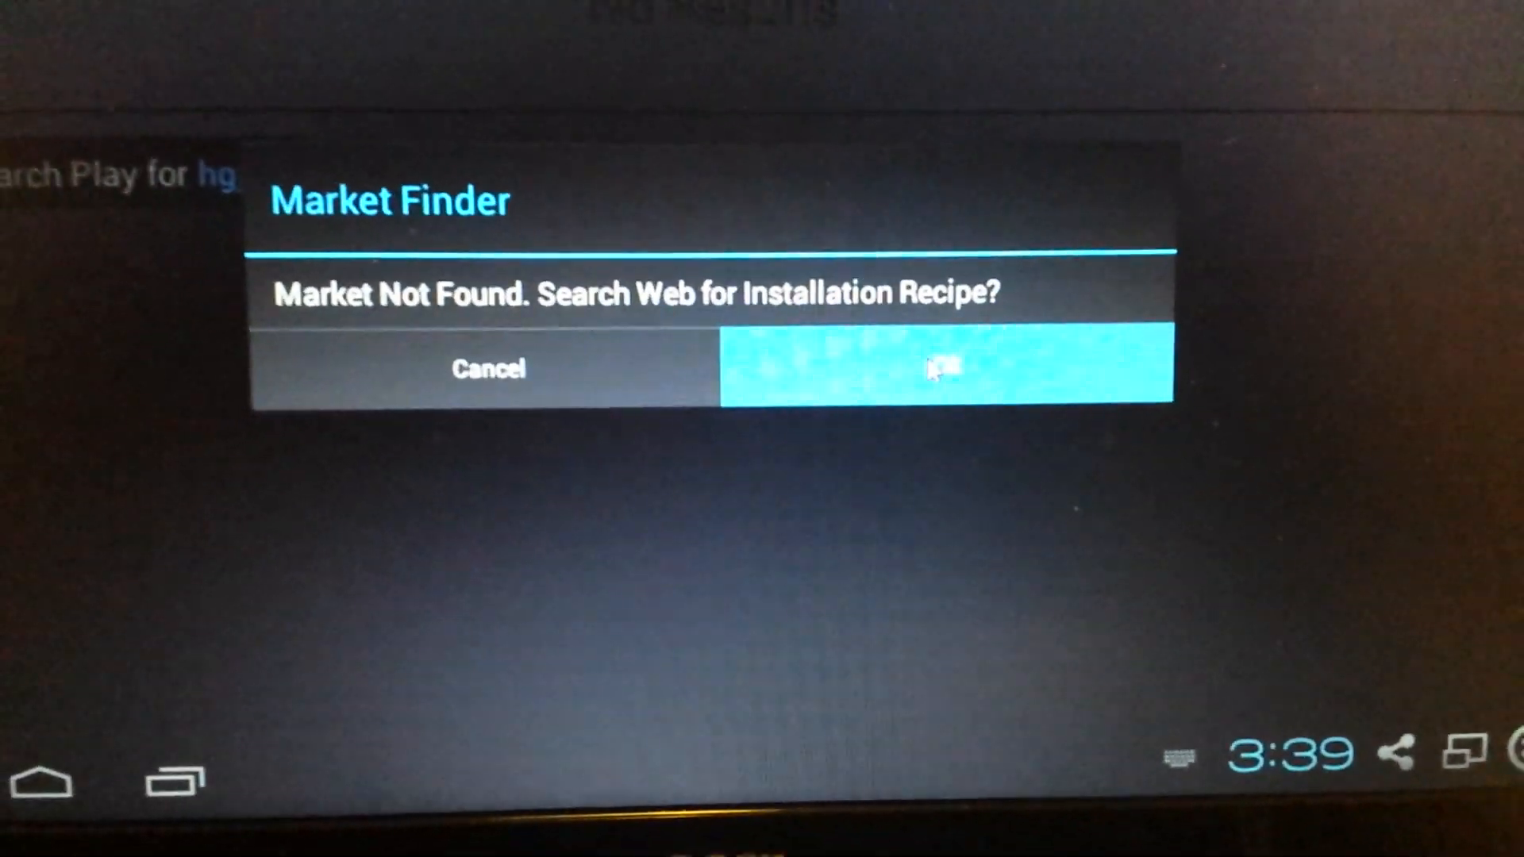
pyautogui.click(942, 366)
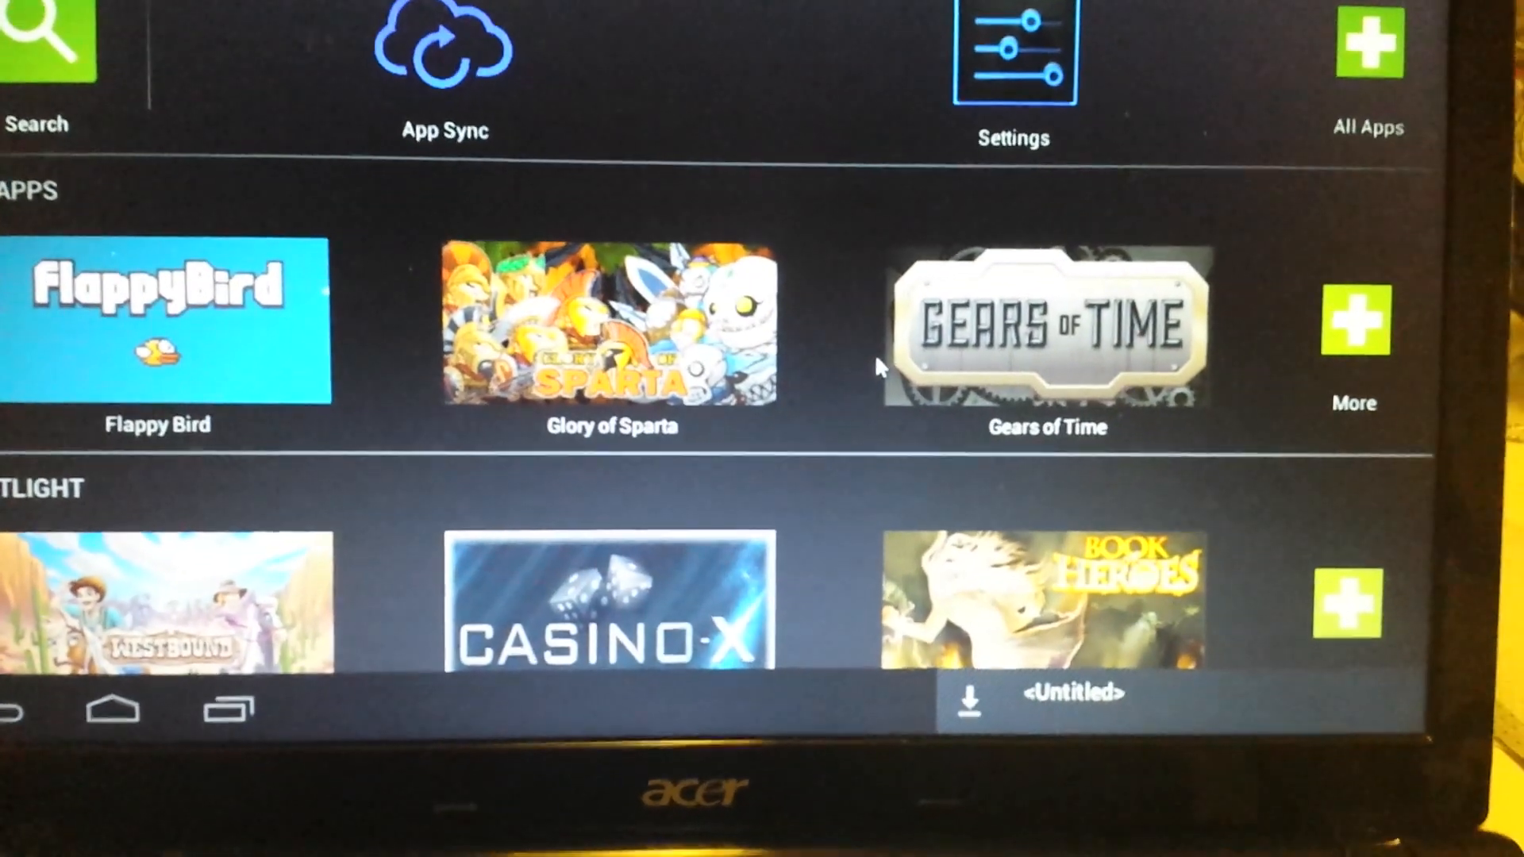
pyautogui.scroll(-3)
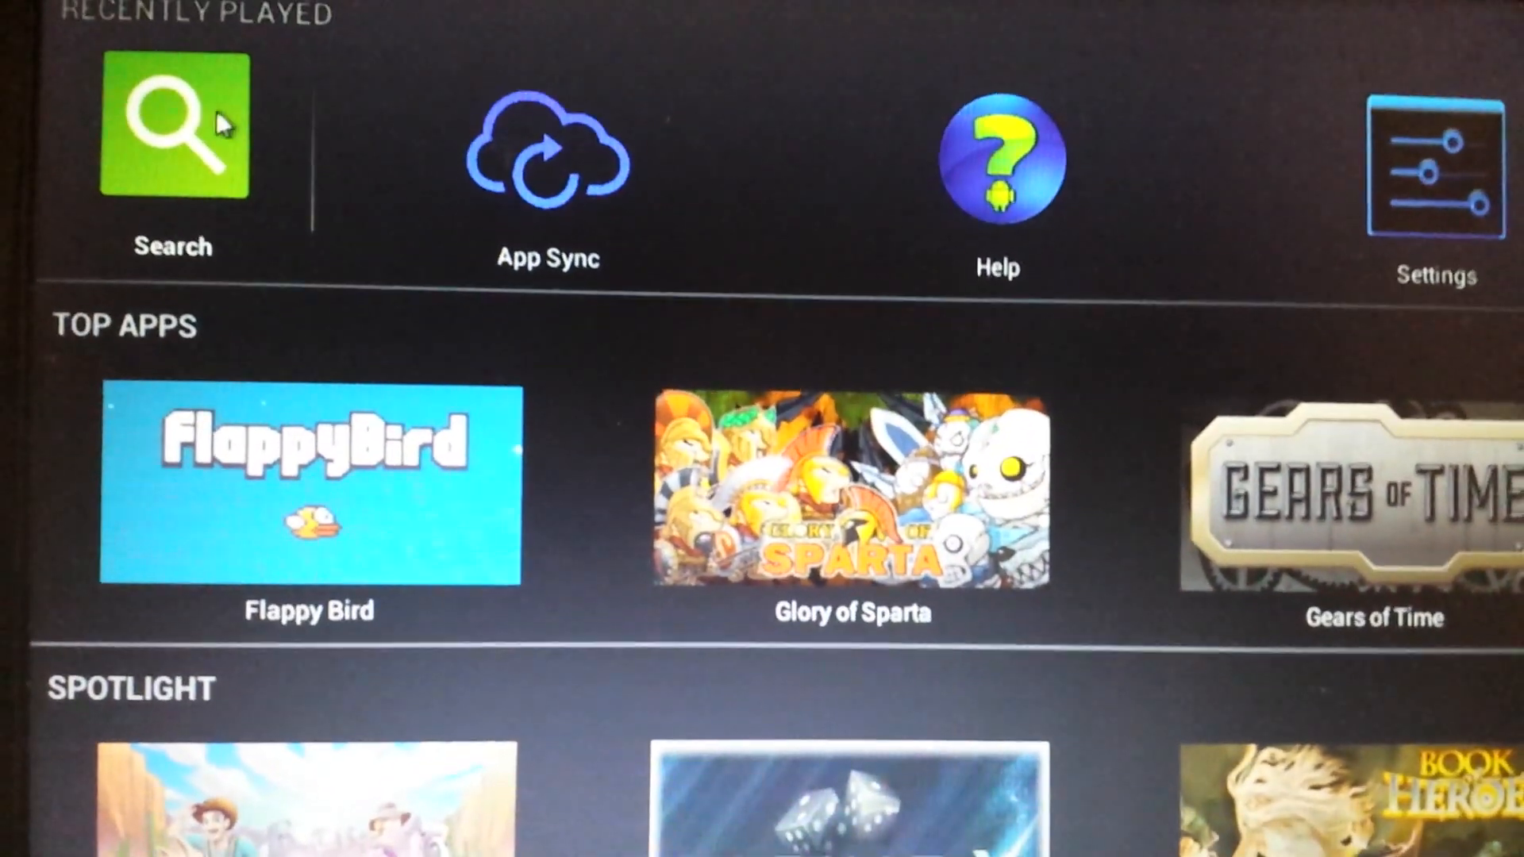
# - Search Google Play for 'jhkhk', triggering the one-time setup prompt
pyautogui.write('jhkhk')
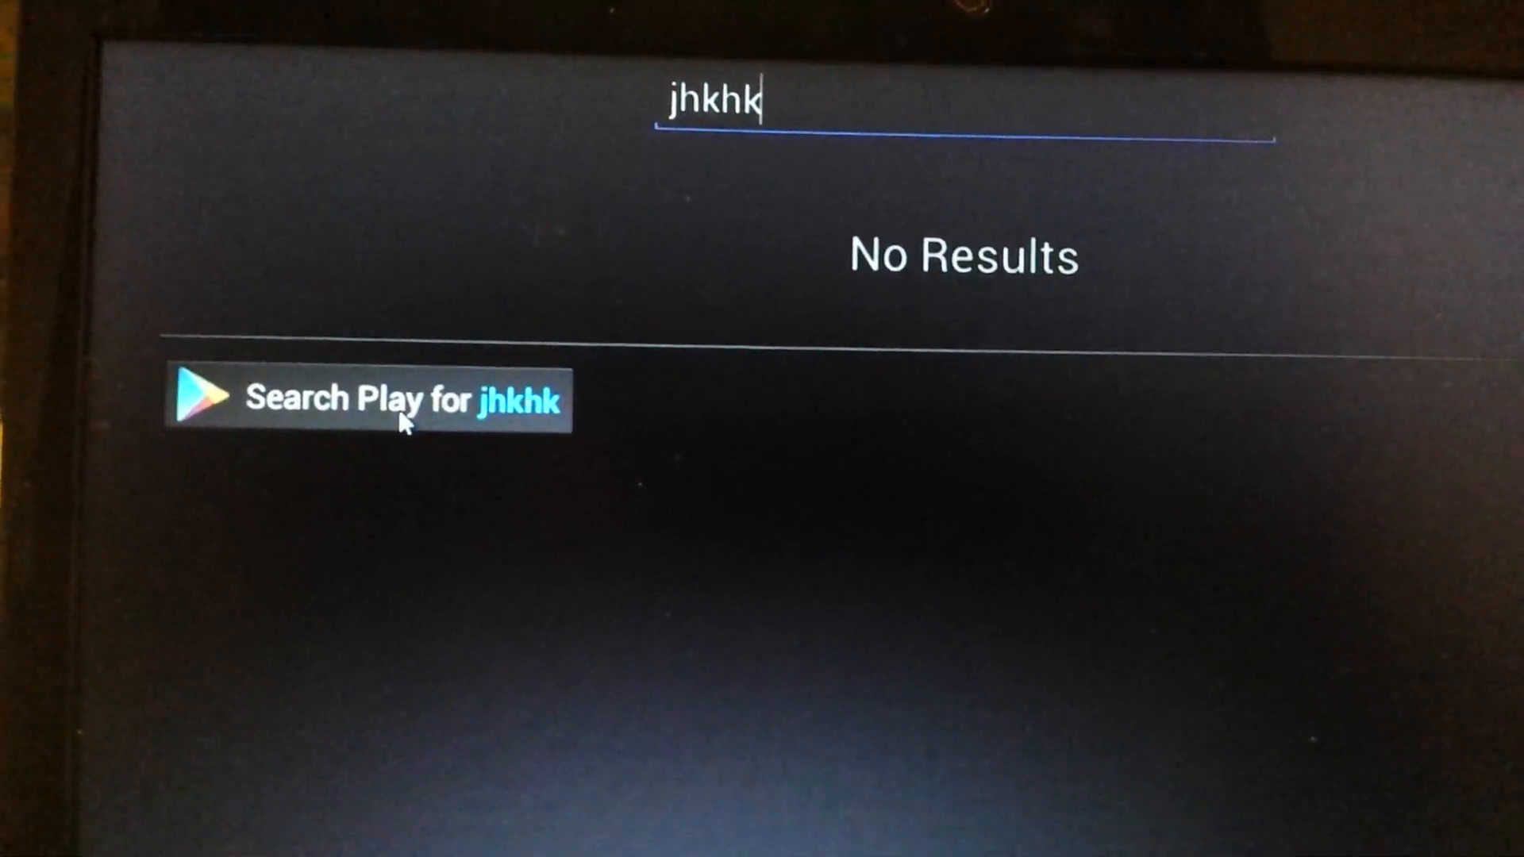
pyautogui.click(366, 400)
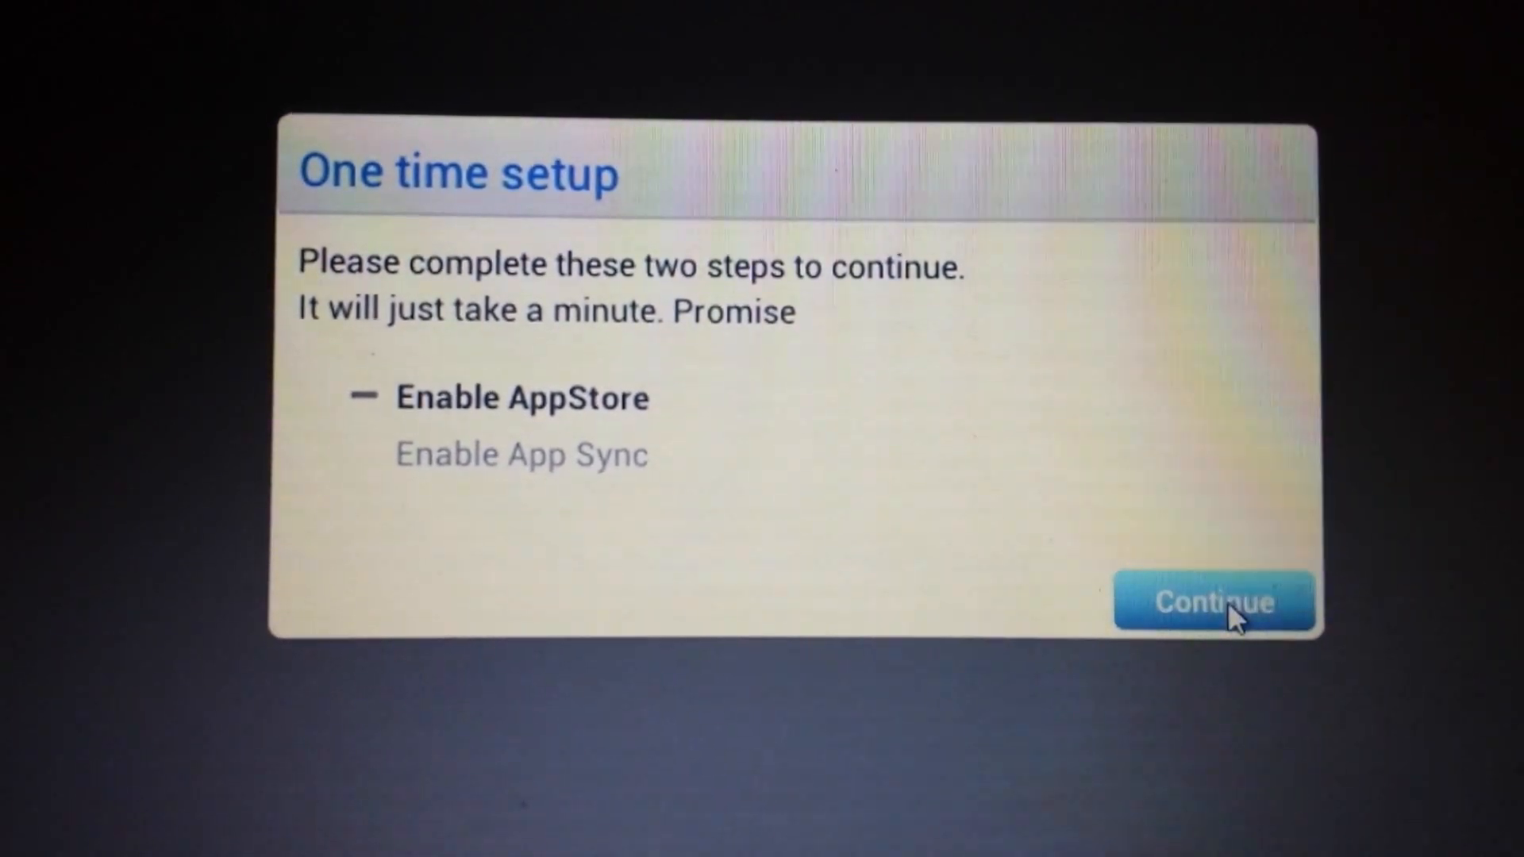
# - Continue the one-time setup toward adding a Google account
pyautogui.click(1215, 600)
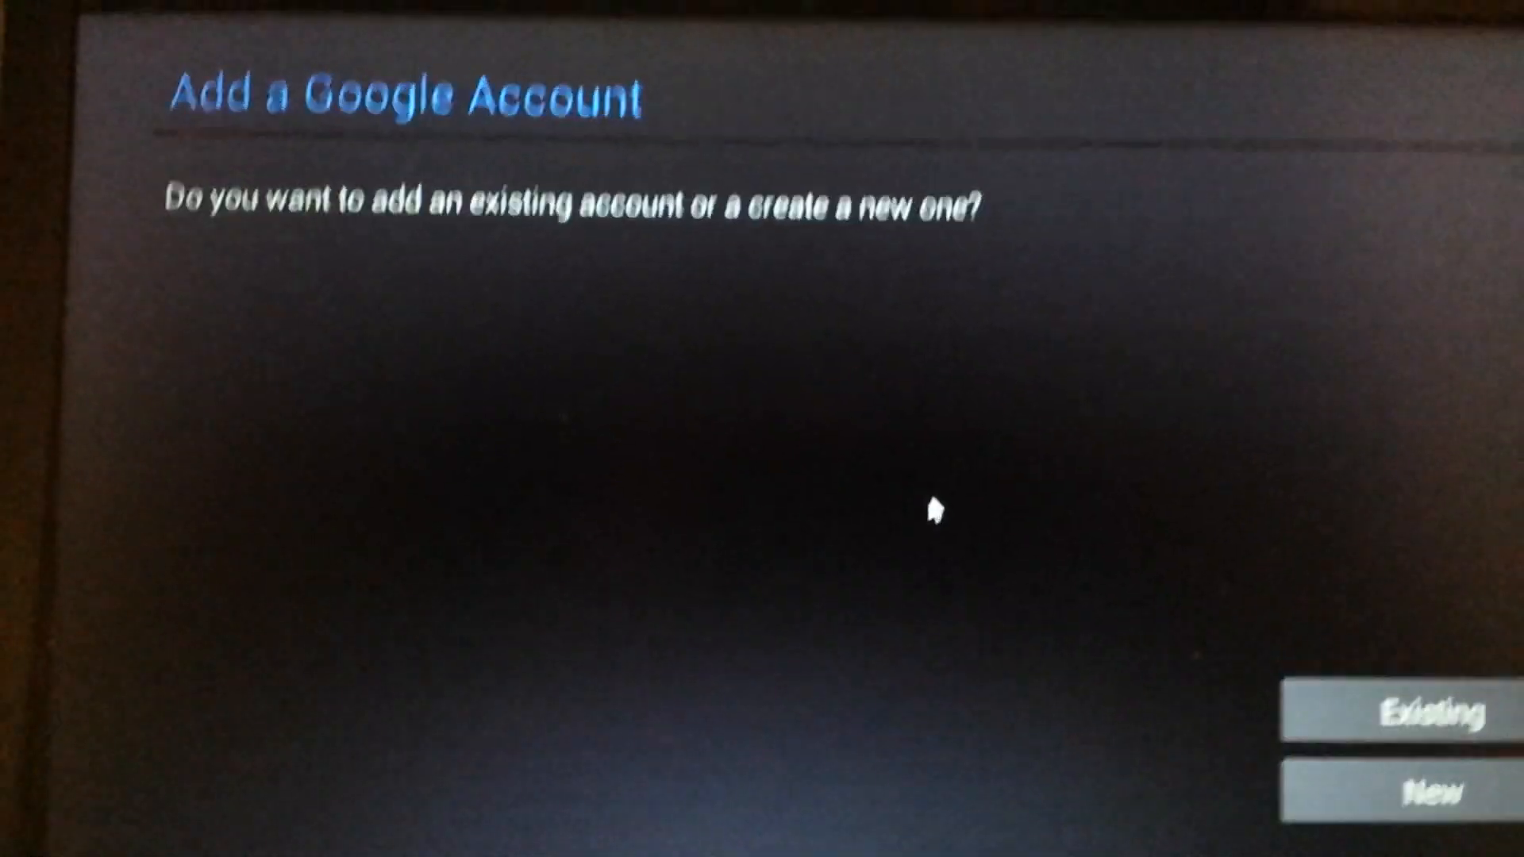
# - Sign in with an existing Google account's email and password
pyautogui.click(1430, 709)
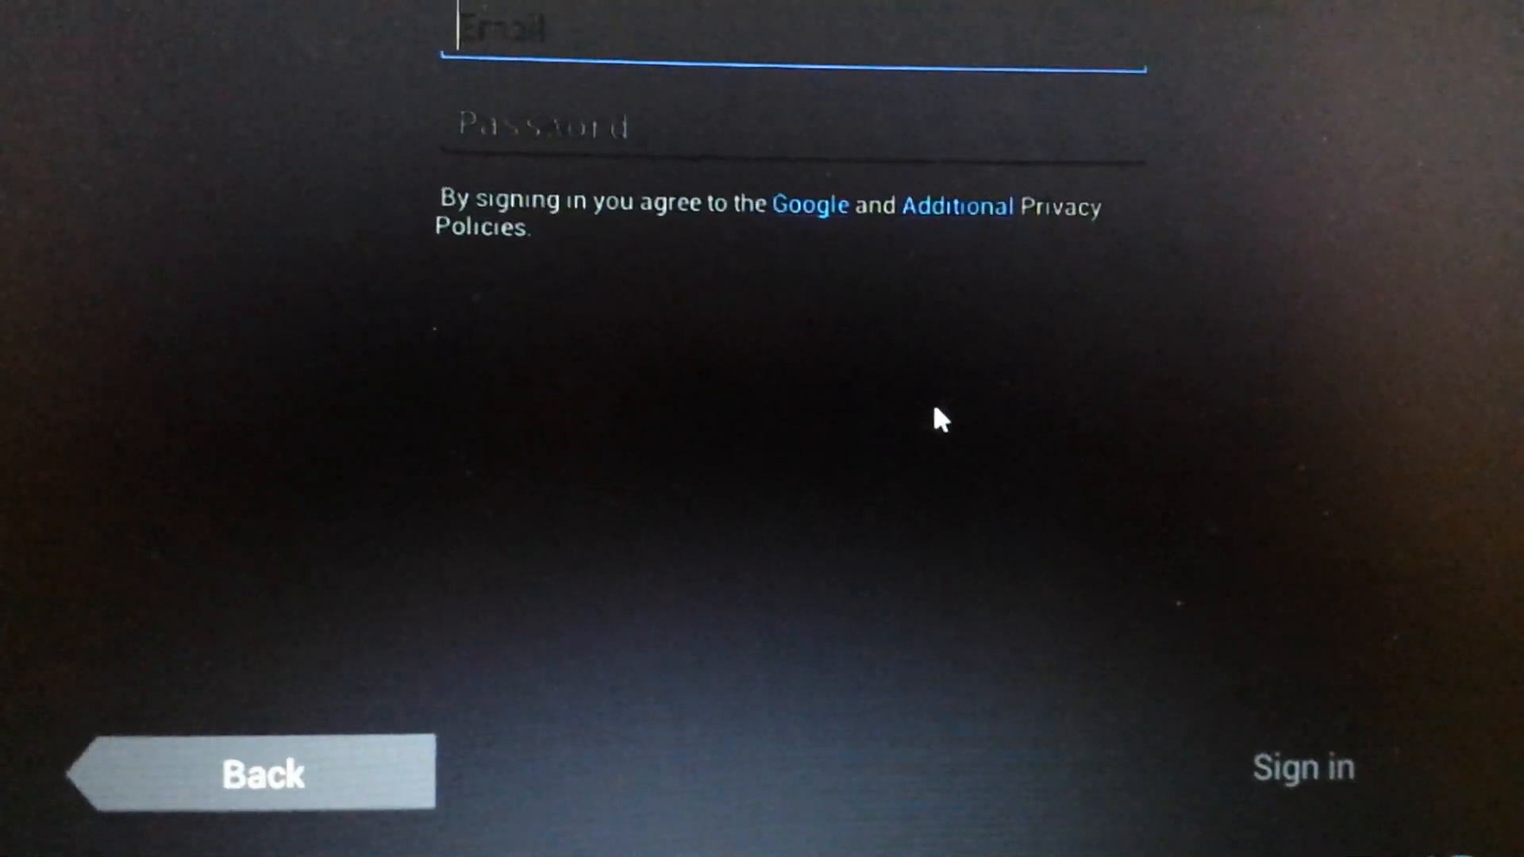
pyautogui.write('password')
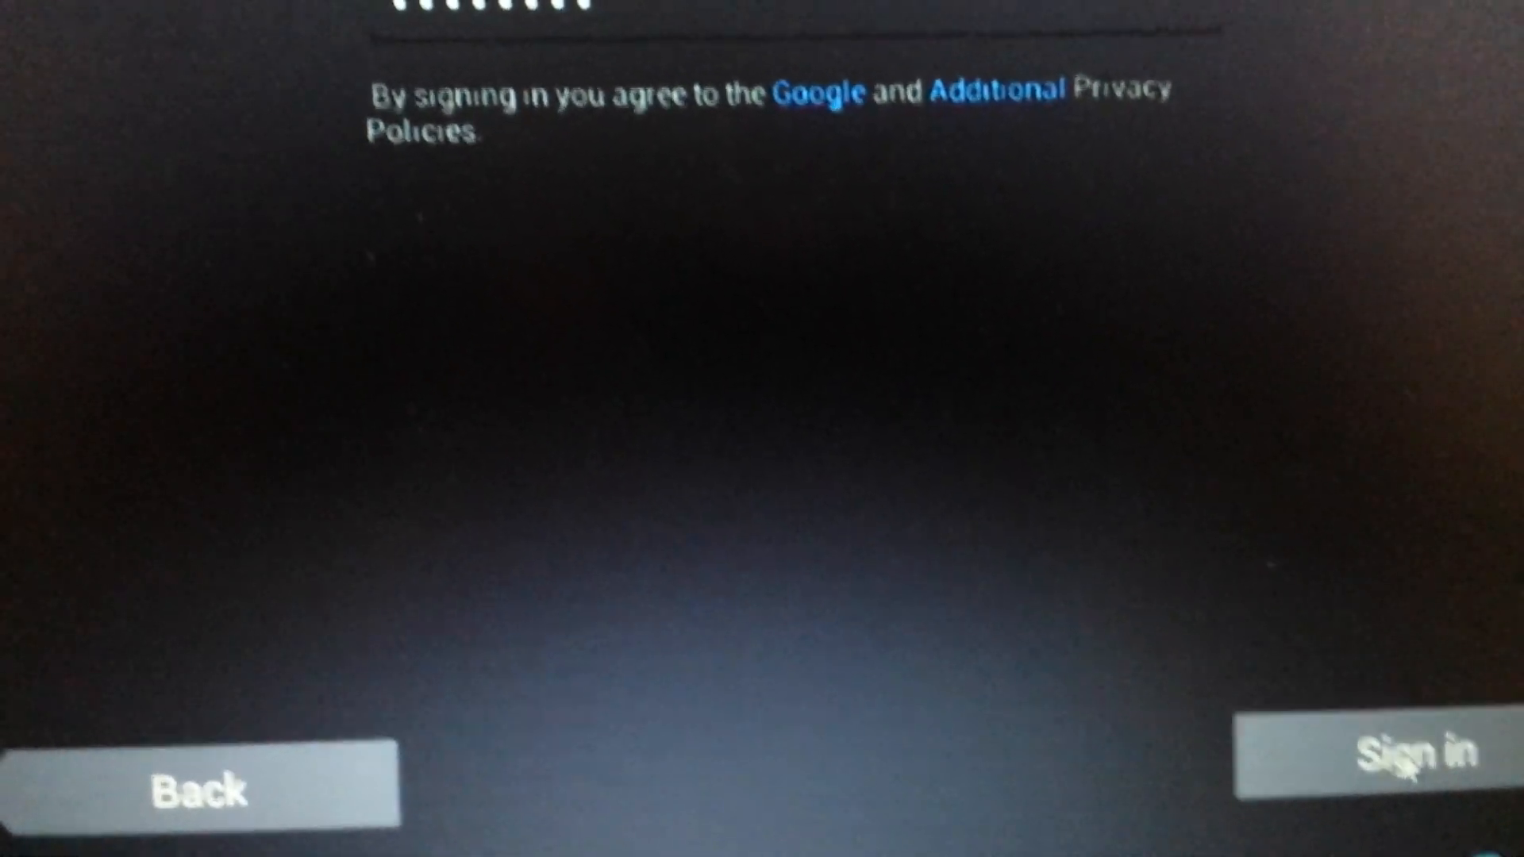
pyautogui.click(1414, 752)
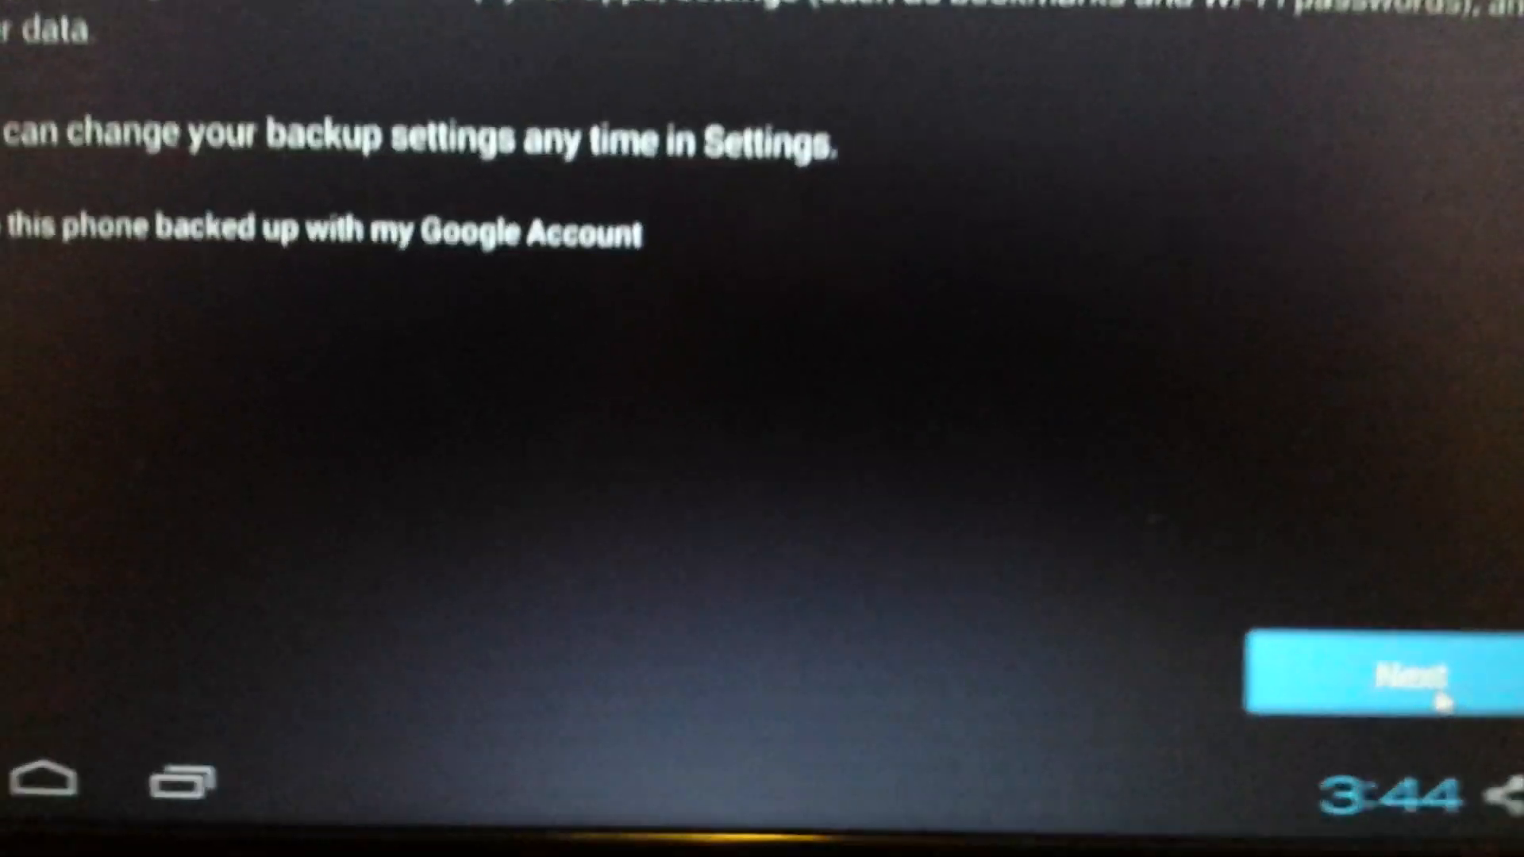
# - Continue past the Google backup settings so AppStore shows as enabled
pyautogui.click(1375, 673)
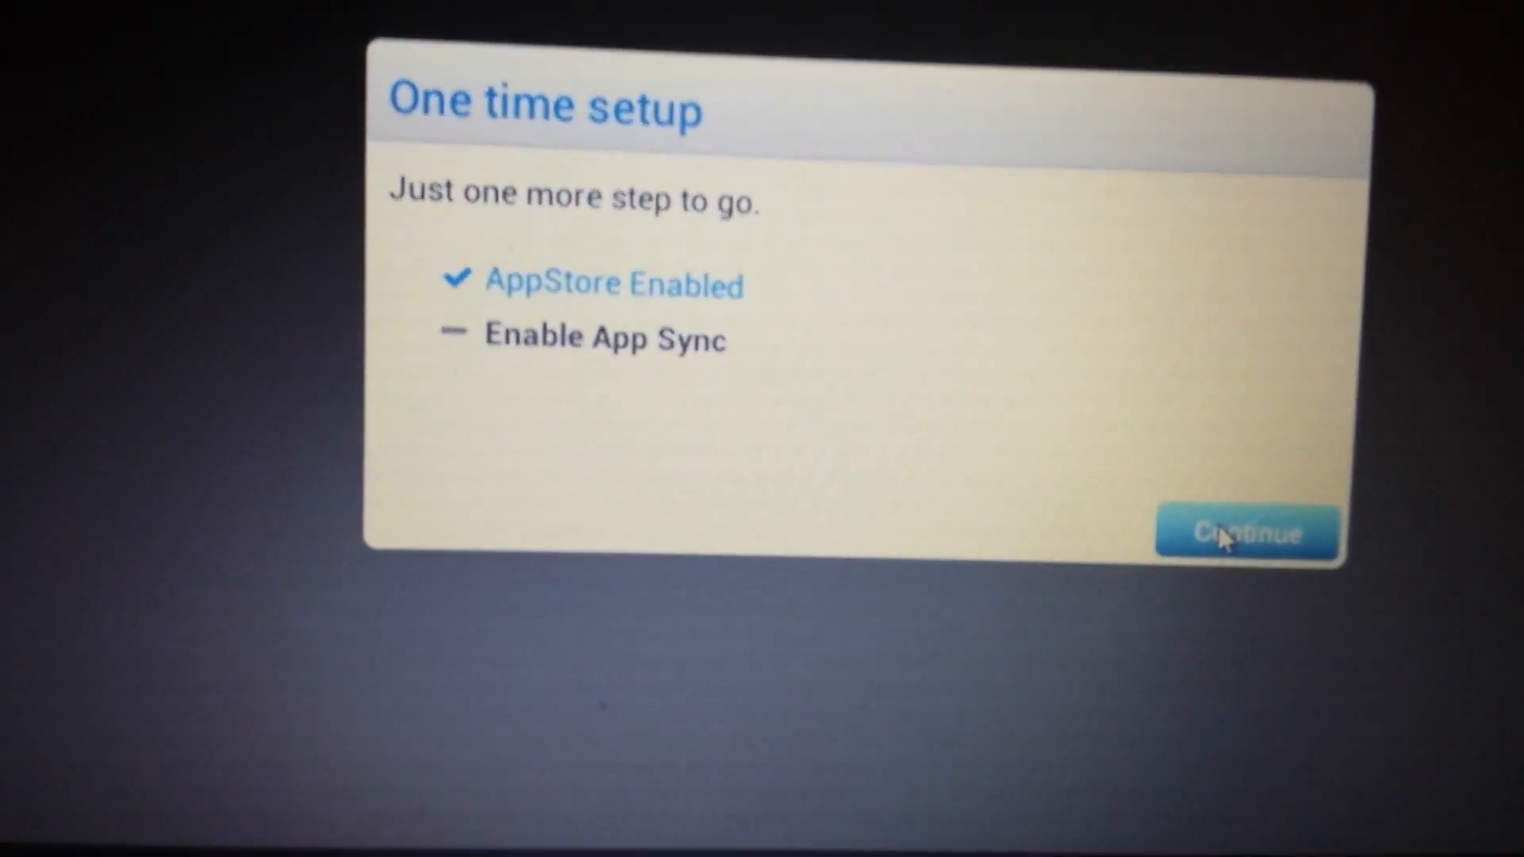
# - Sign in to enable App Sync and choose Never for remembering the password
pyautogui.click(1247, 531)
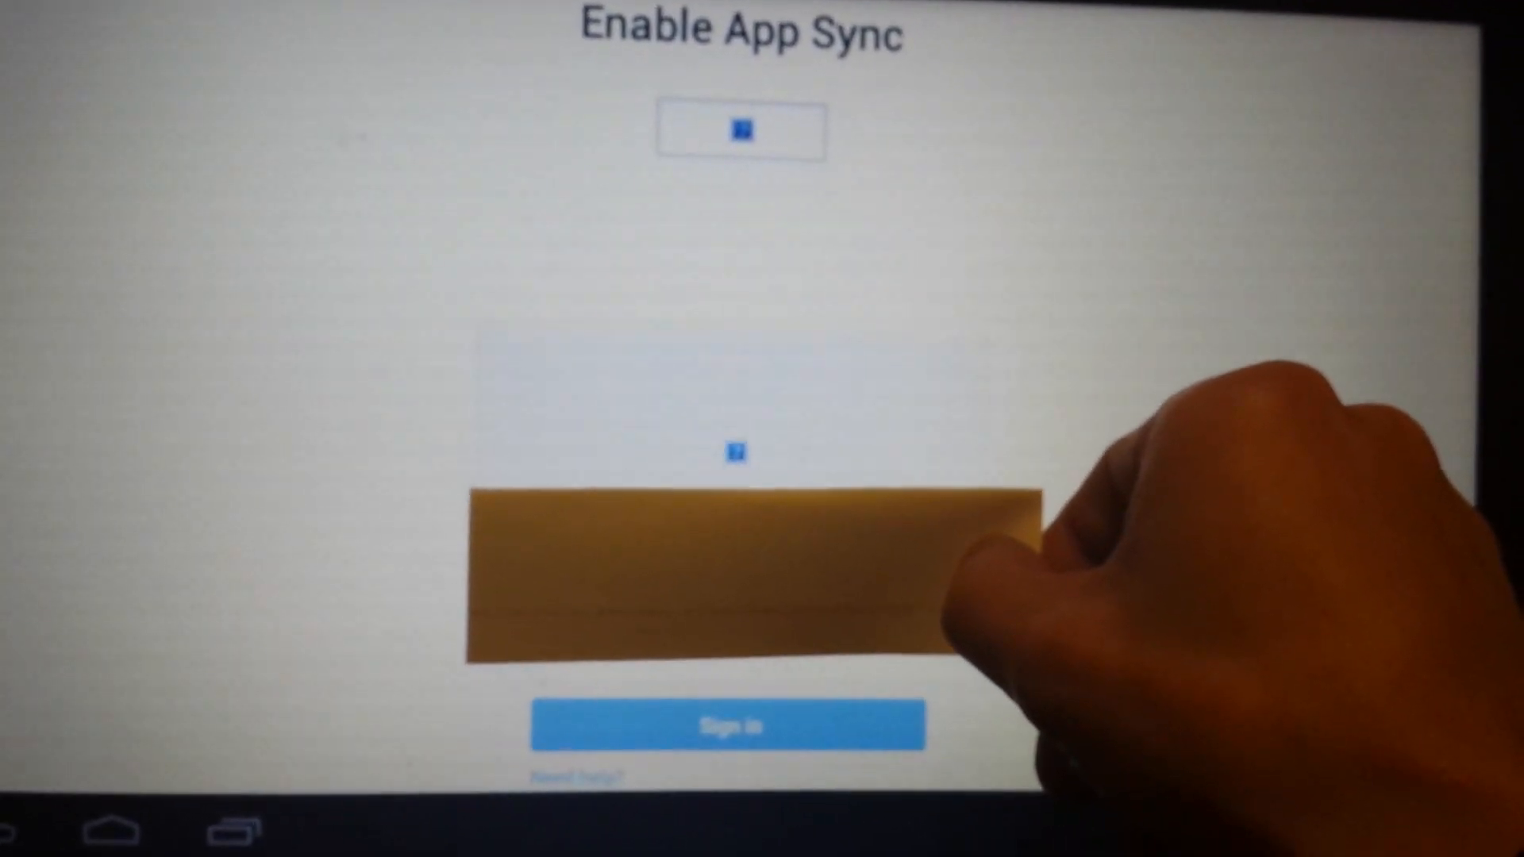
pyautogui.click(727, 723)
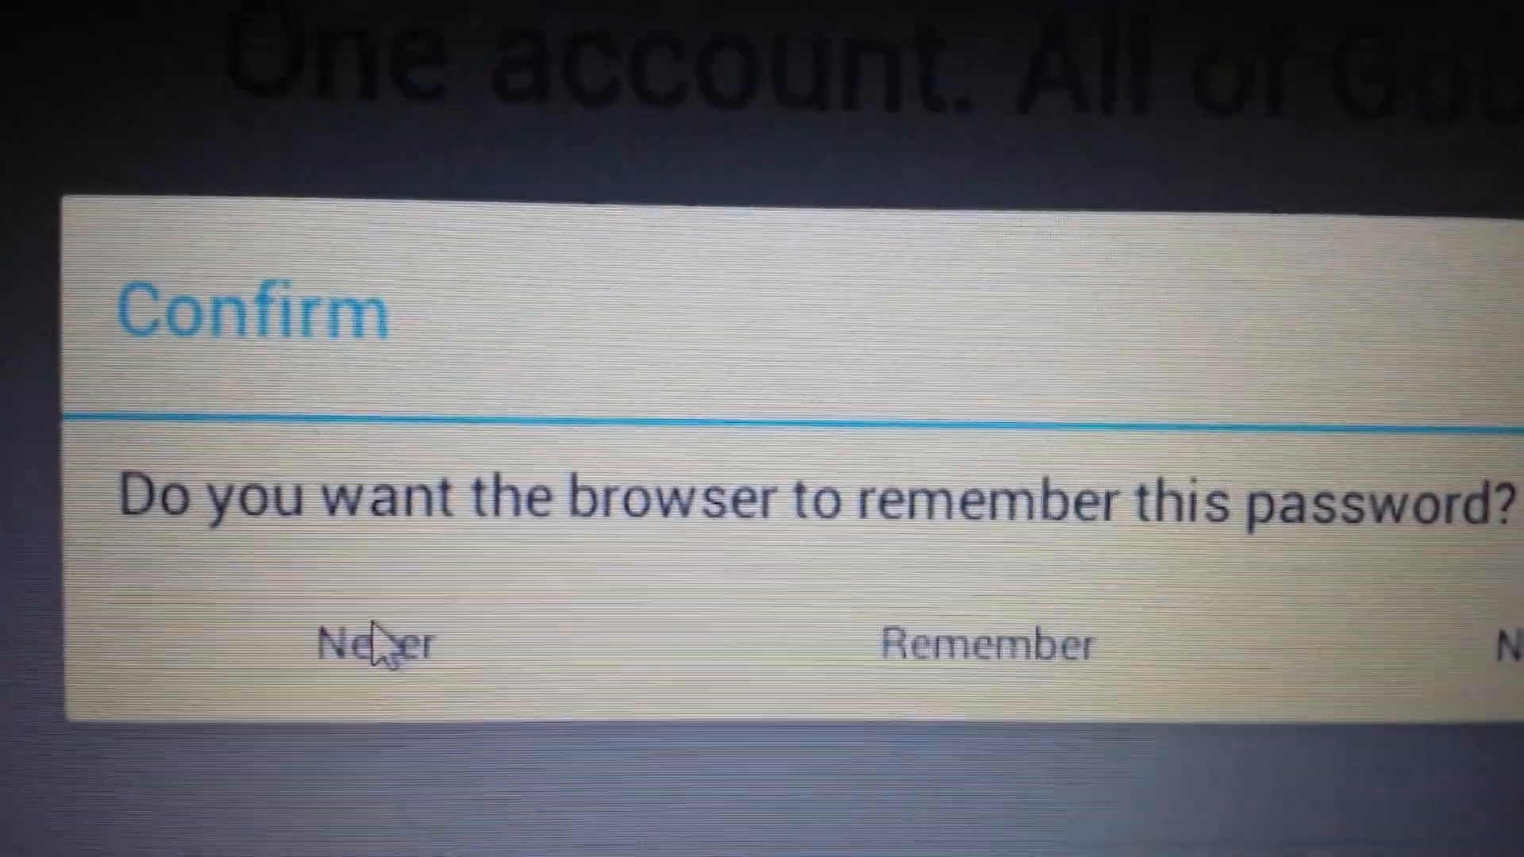
pyautogui.click(366, 643)
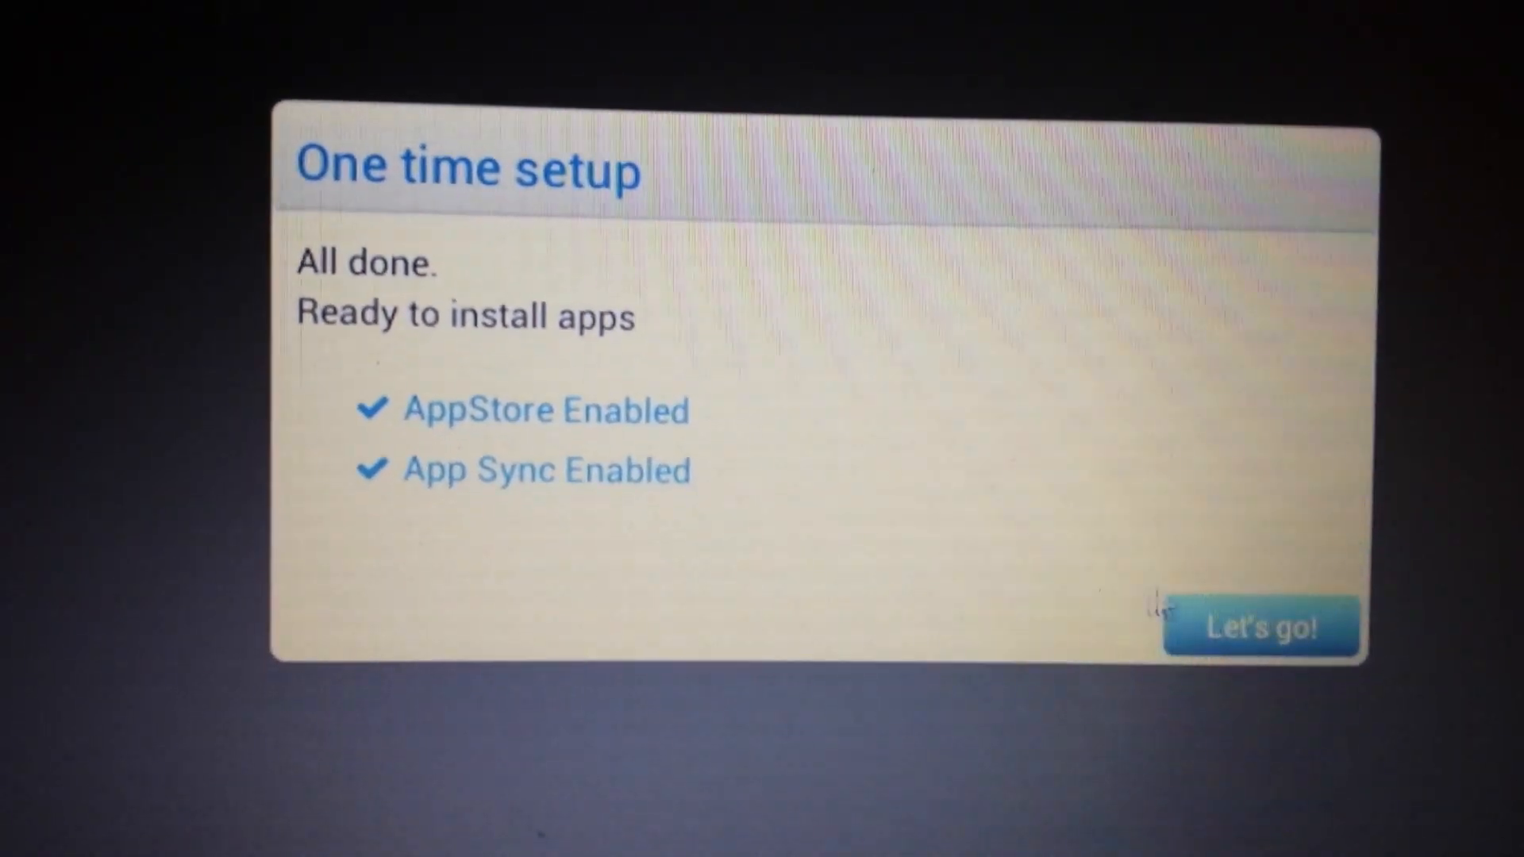
# - Finish setup with Let's go! and accept the Google Play Terms of Service
pyautogui.click(1259, 625)
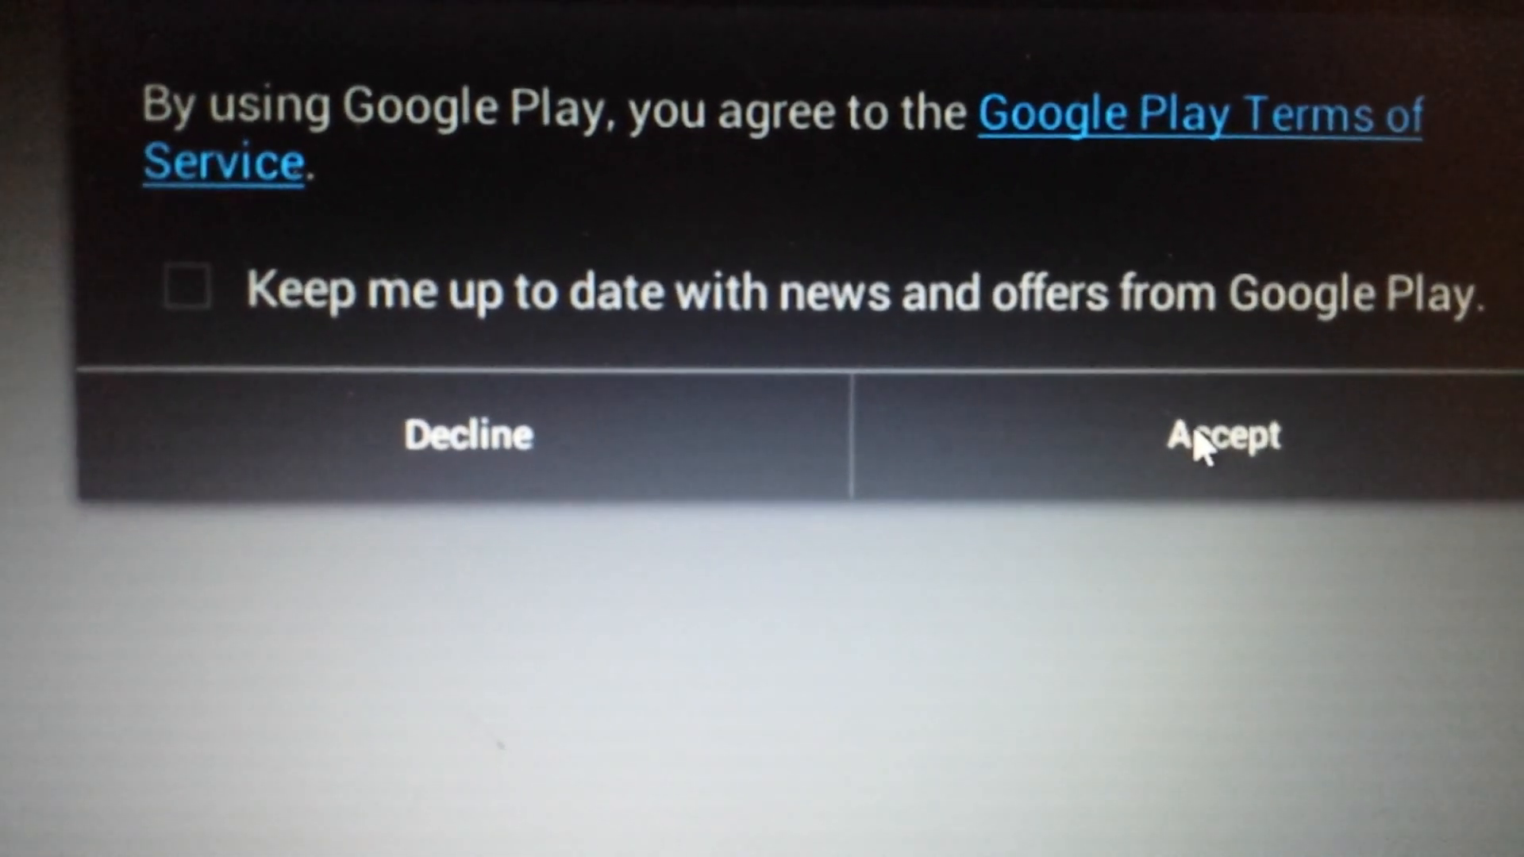
pyautogui.click(1221, 434)
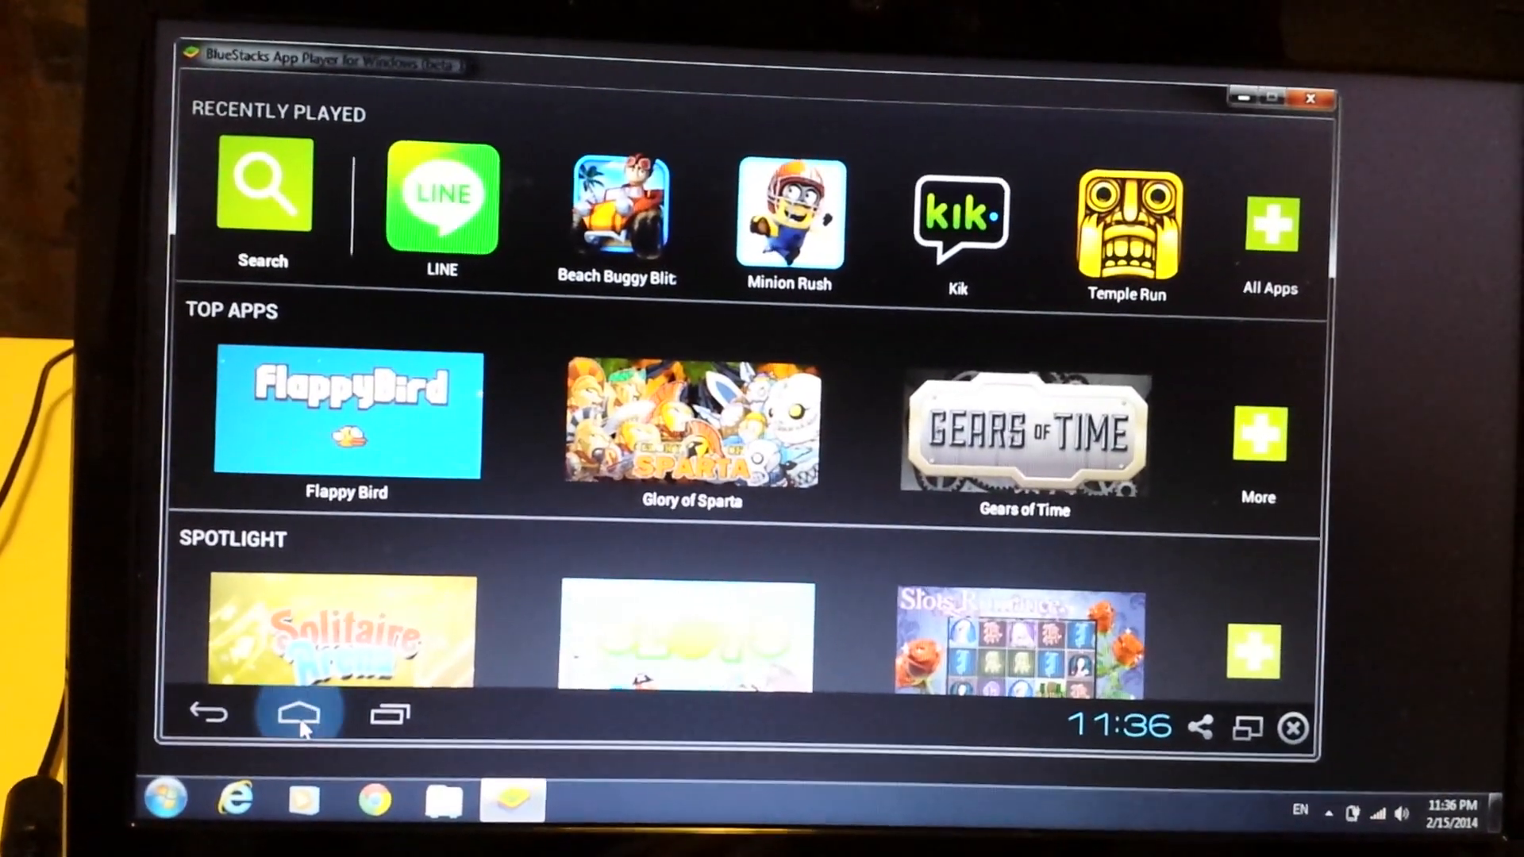
# - Search Google Play for 'line' to list LINE: Free Calls & Messages
pyautogui.click(262, 189)
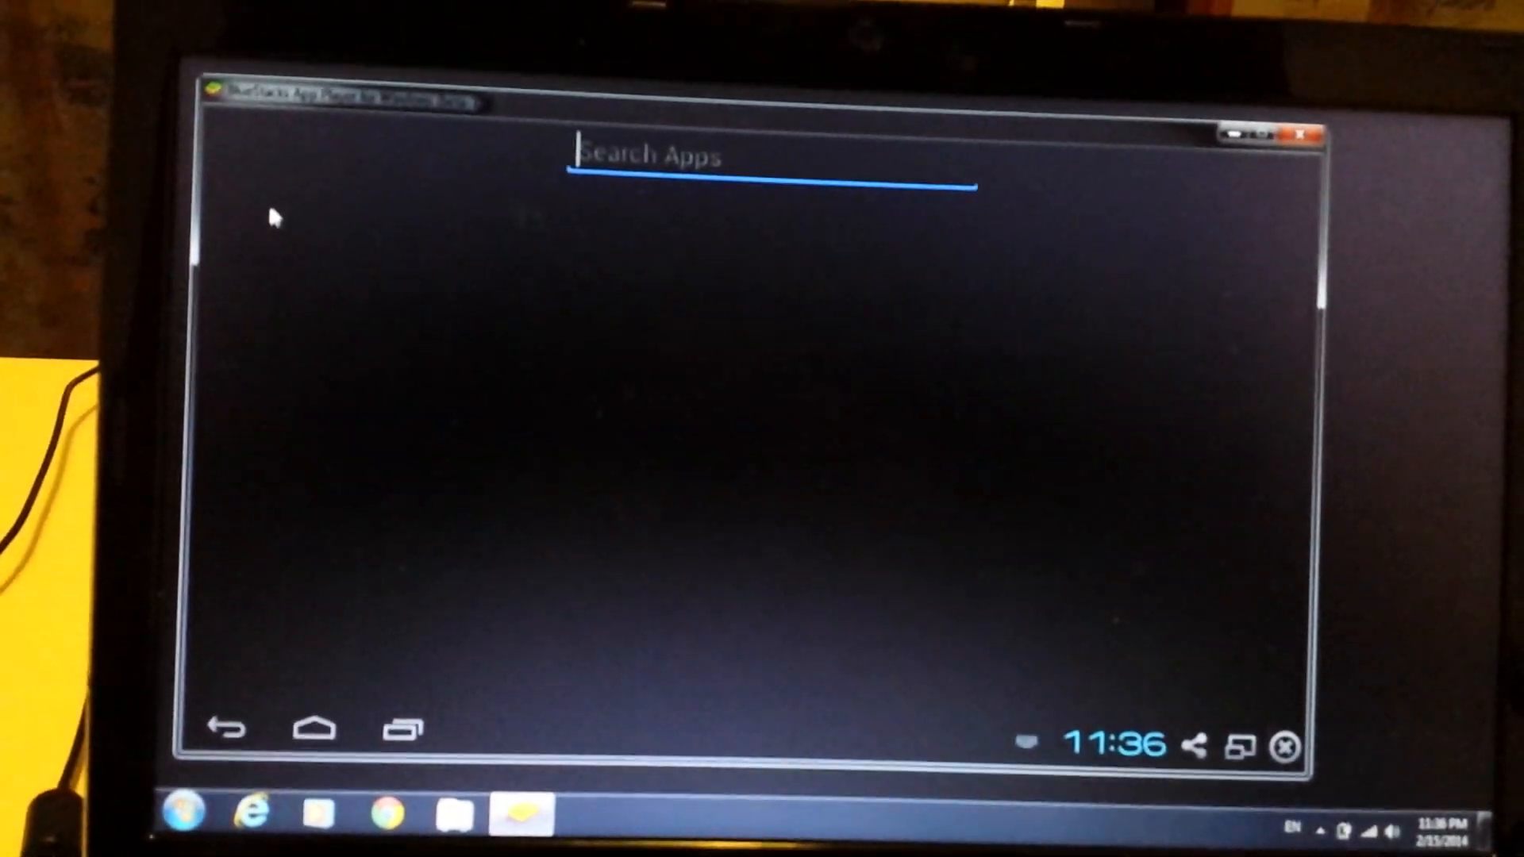
pyautogui.write('line')
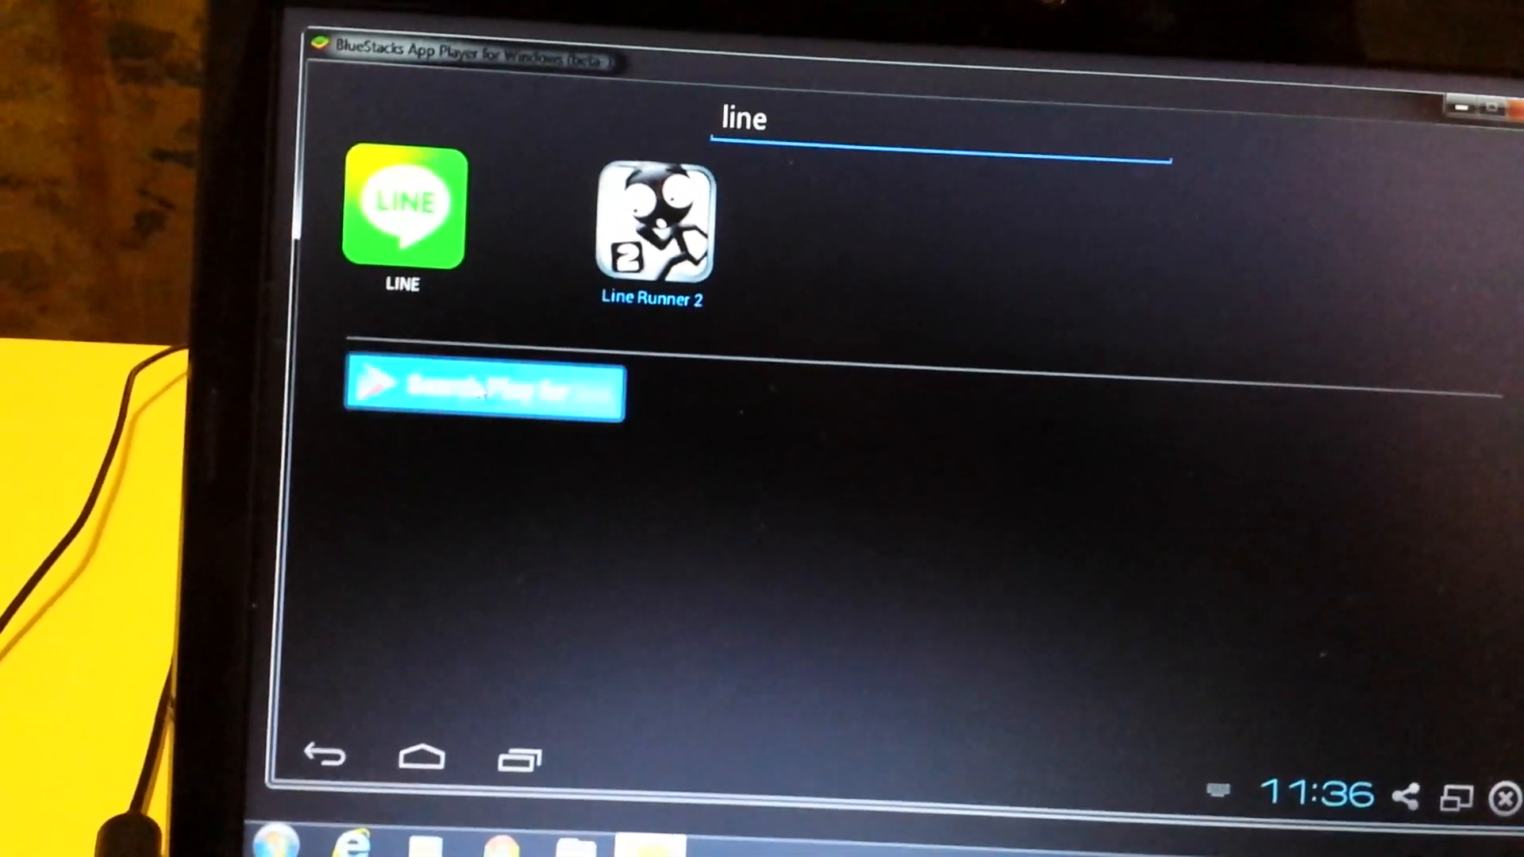
pyautogui.click(484, 392)
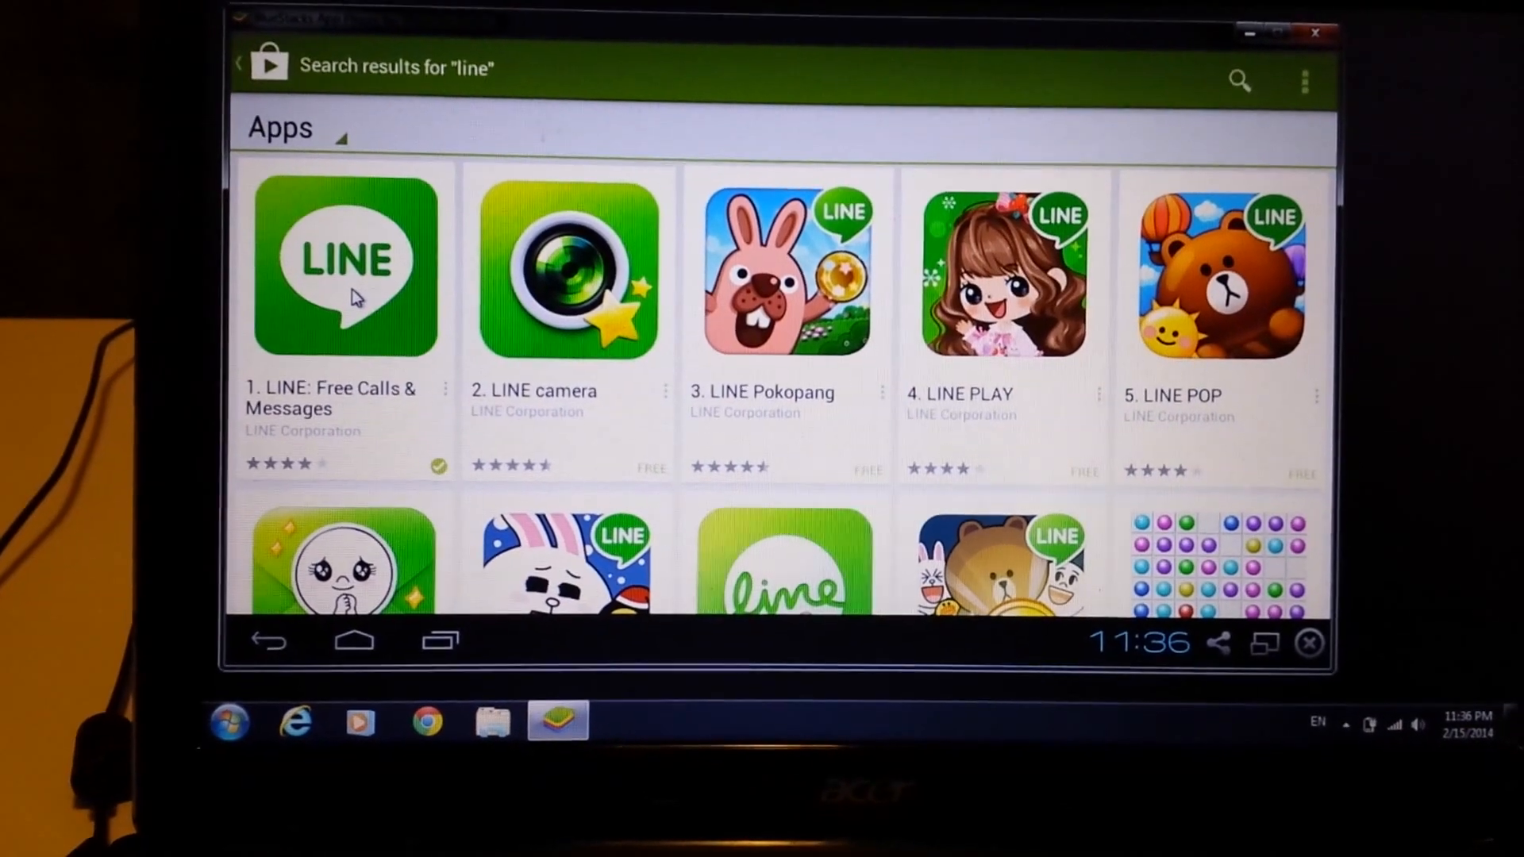
# - Launch LINE: Free Calls & Messages from its Google Play listing, reaching its welcome screen
pyautogui.click(342, 267)
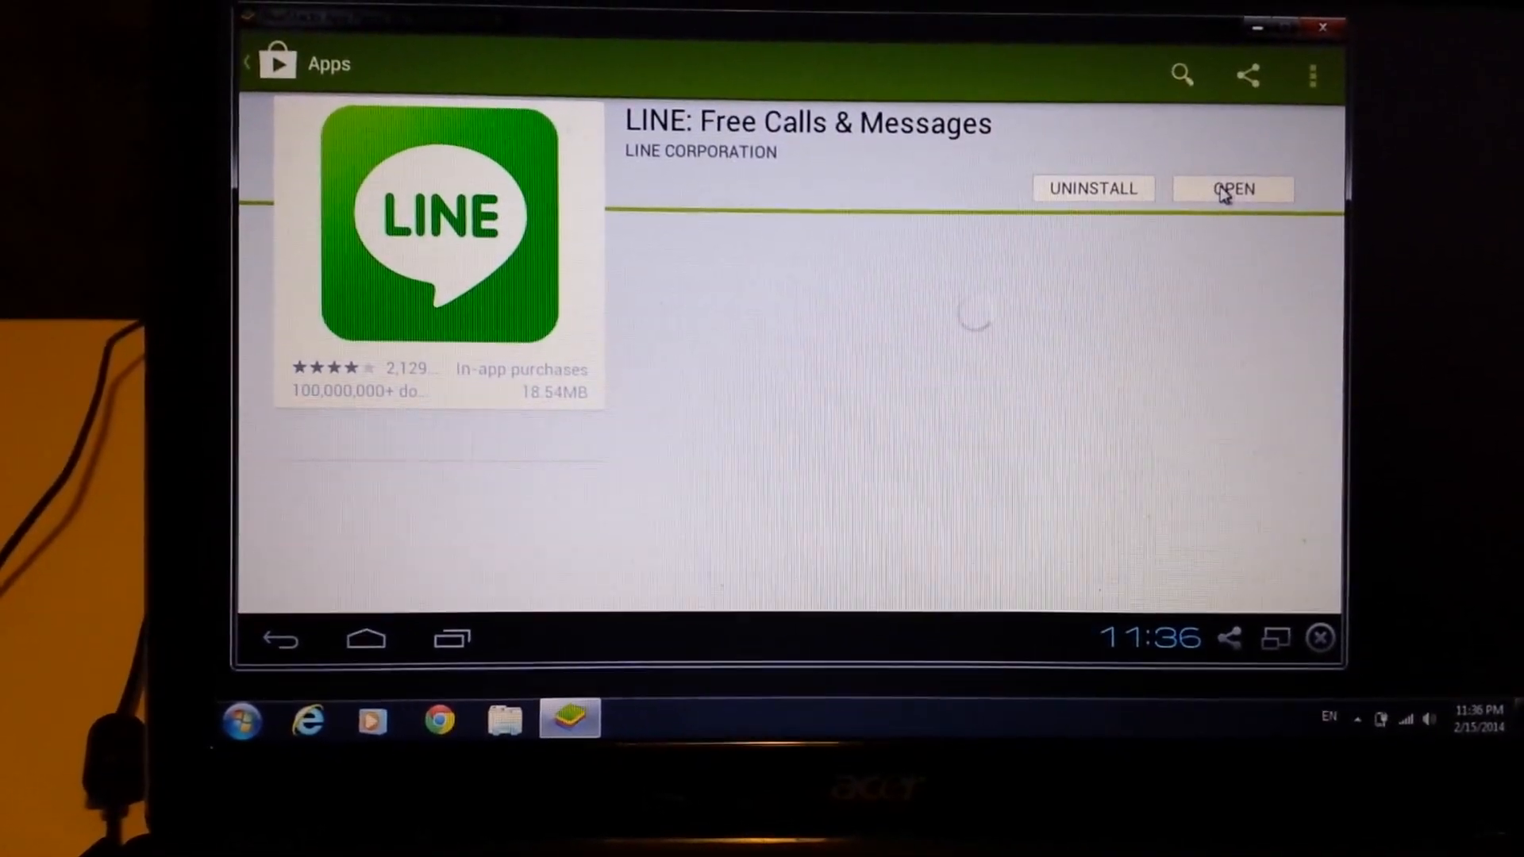
pyautogui.click(1231, 188)
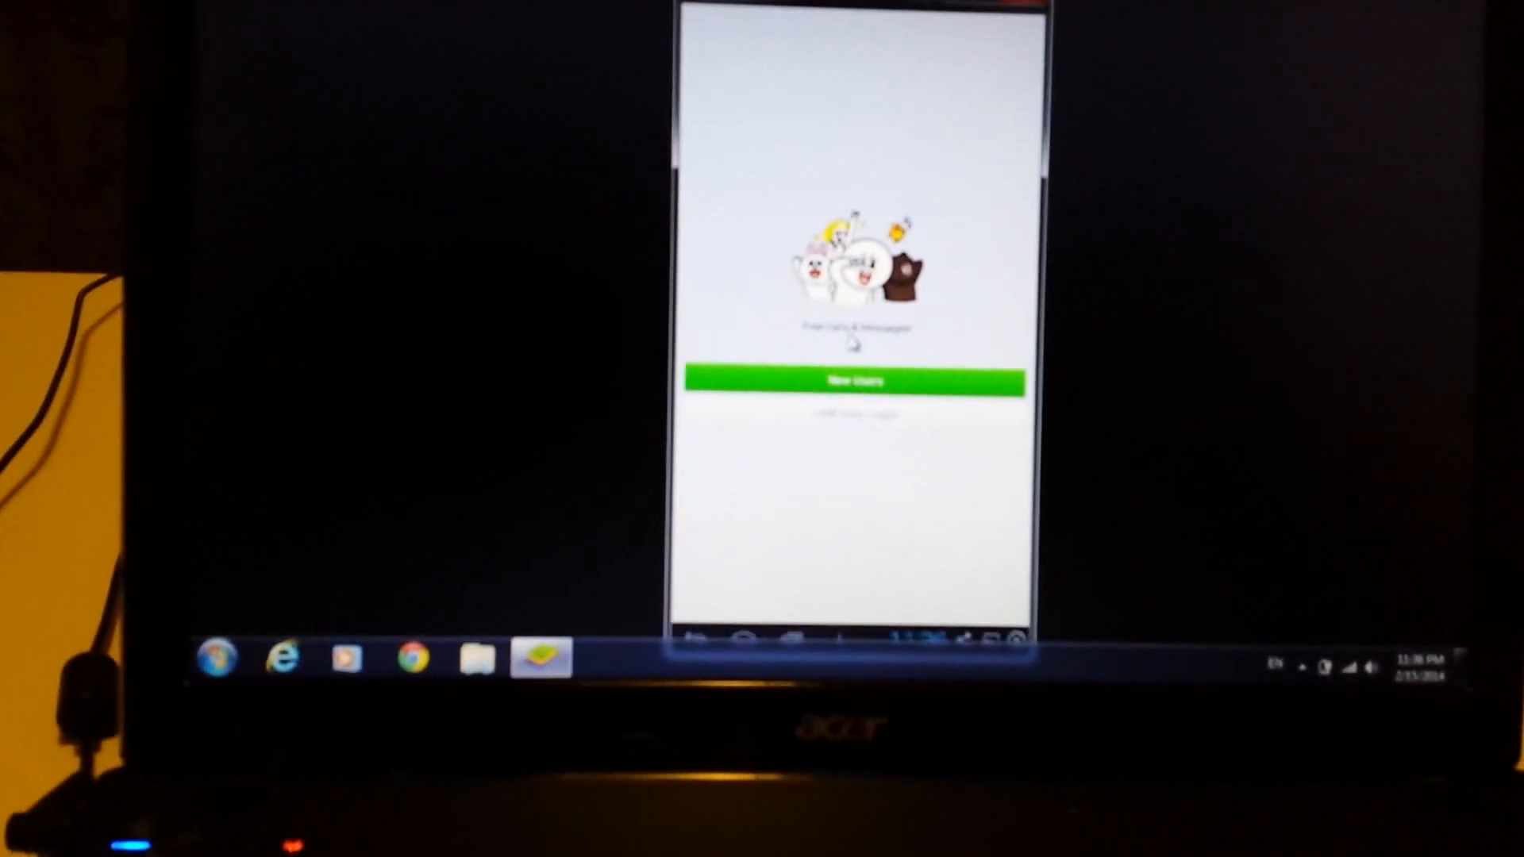